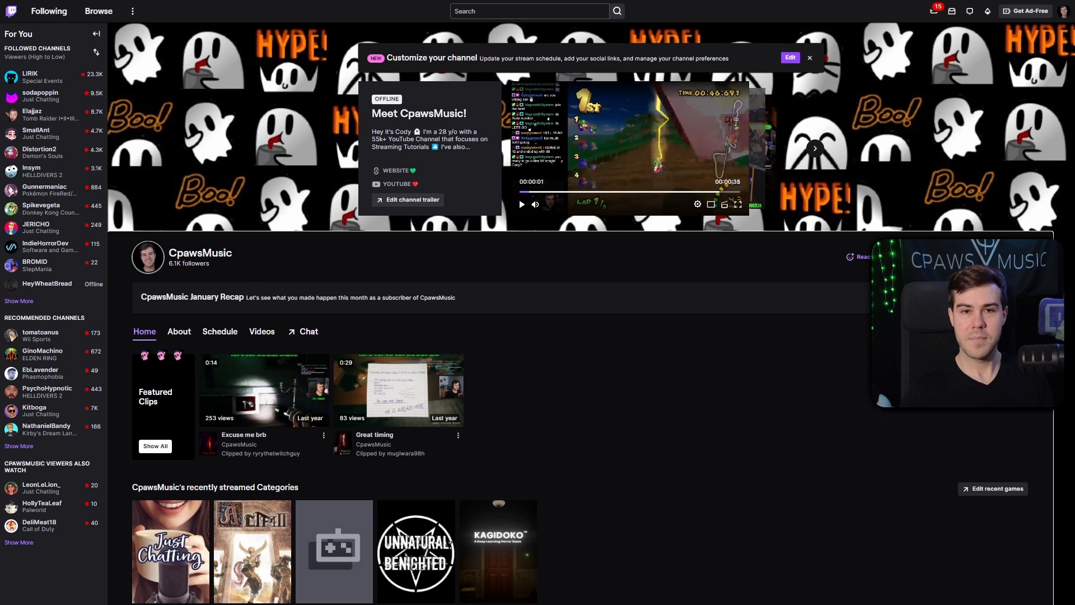
mouse_move(799, 388)
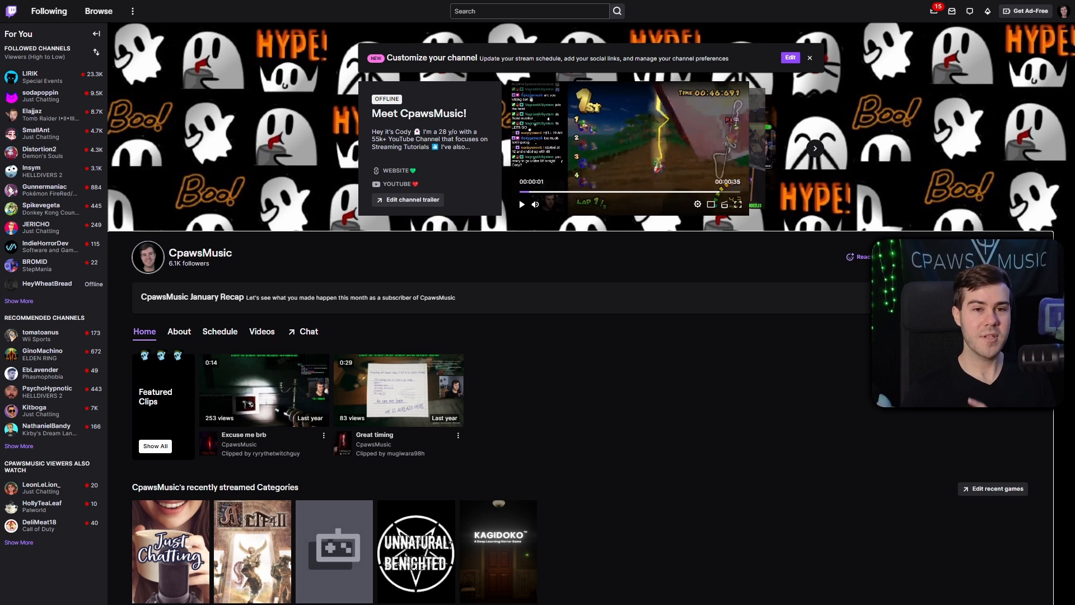
Go to the Creator Dashboard from the profile avatar menu.
left_click(1065, 11)
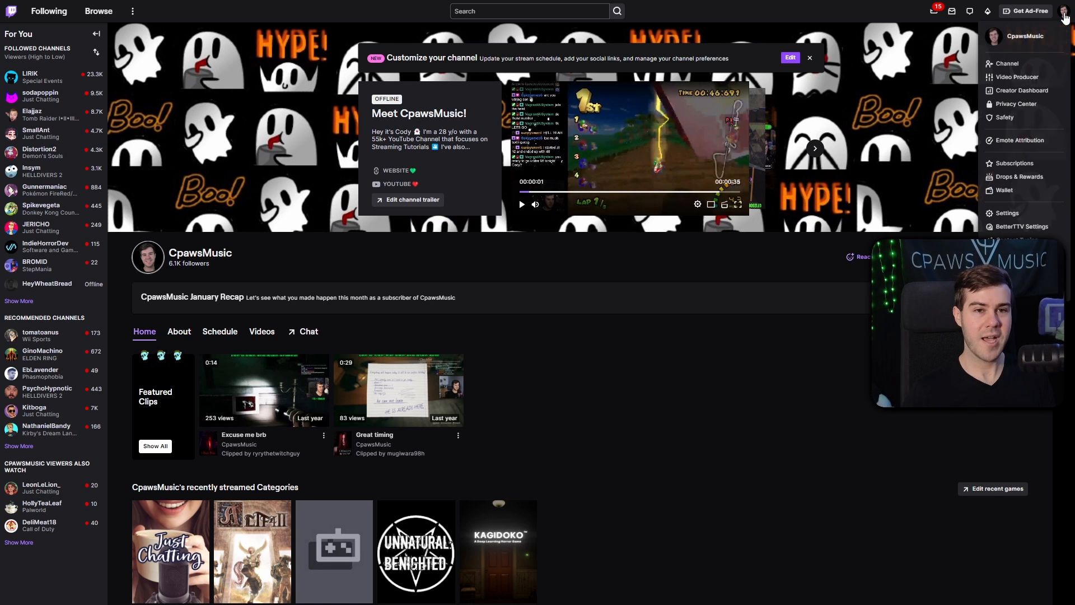
mouse_move(1021, 89)
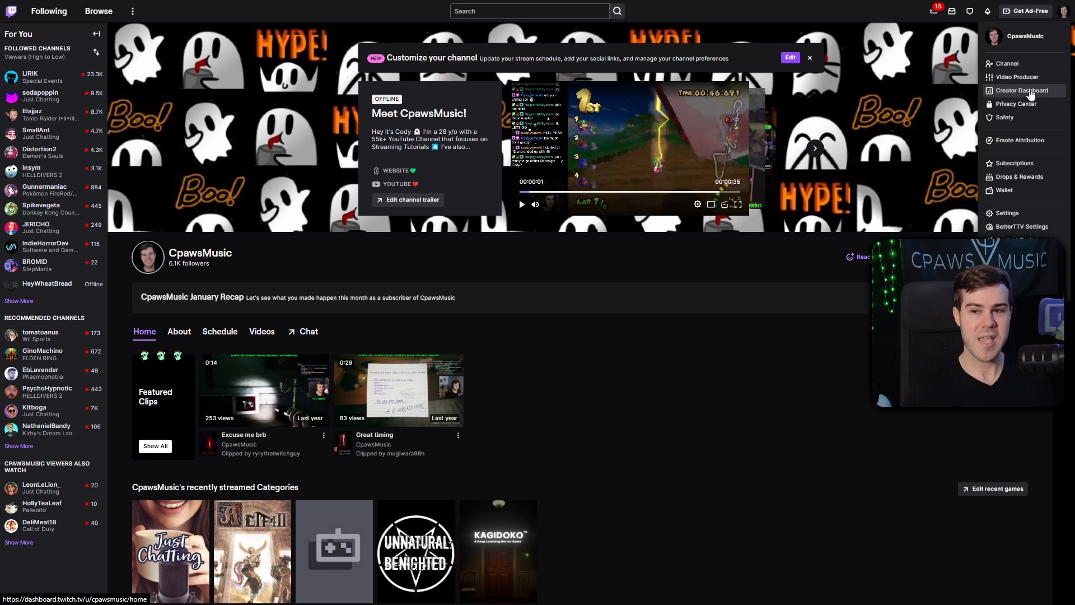
left_click(1021, 90)
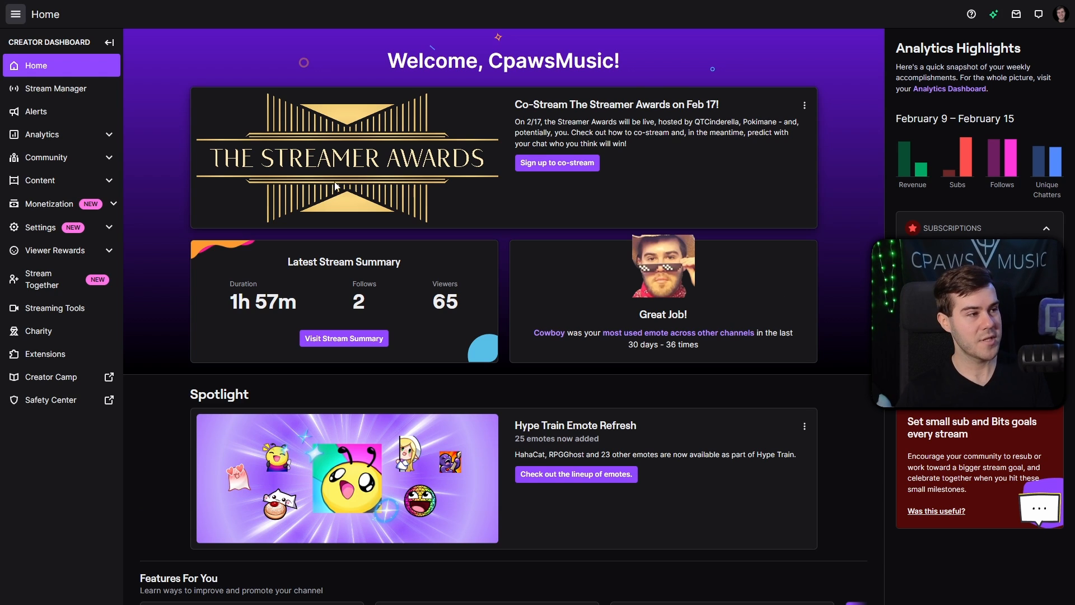
mouse_move(72, 89)
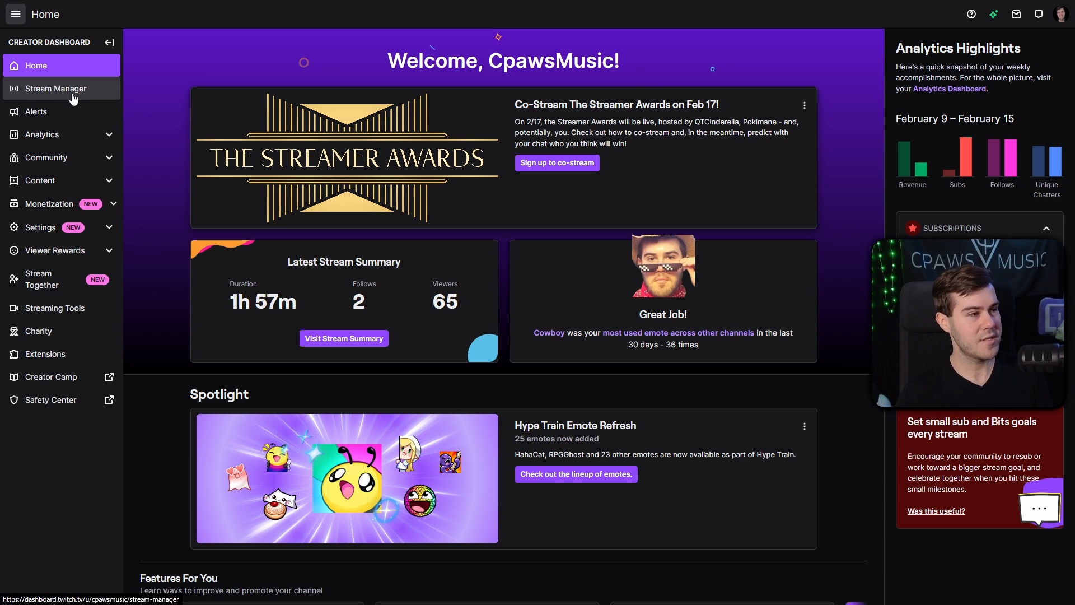
Open Stream Manager from the left sidebar.
left_click(56, 89)
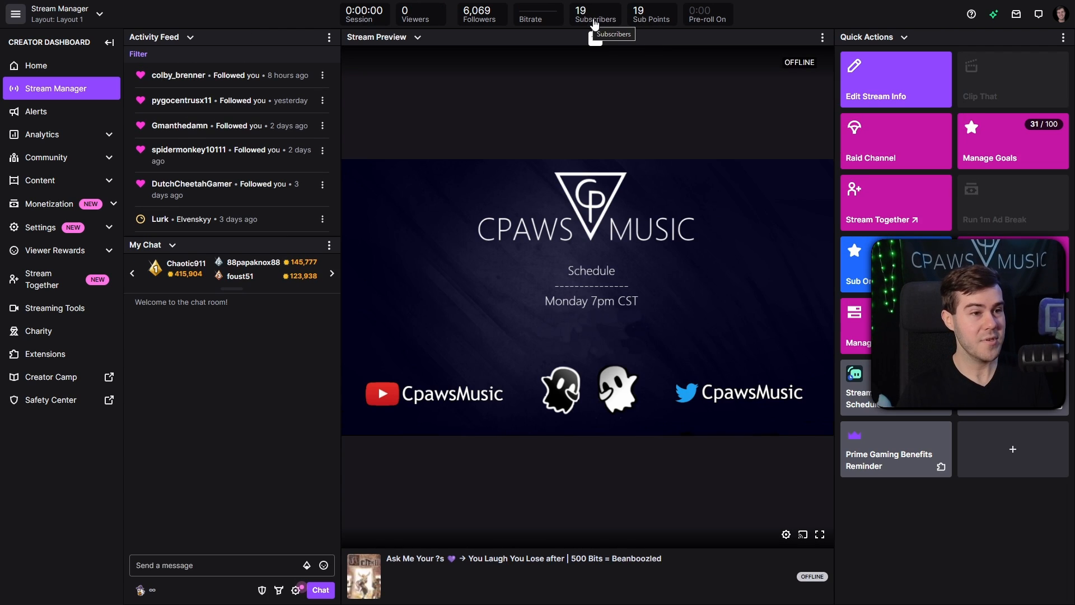
mouse_move(660, 26)
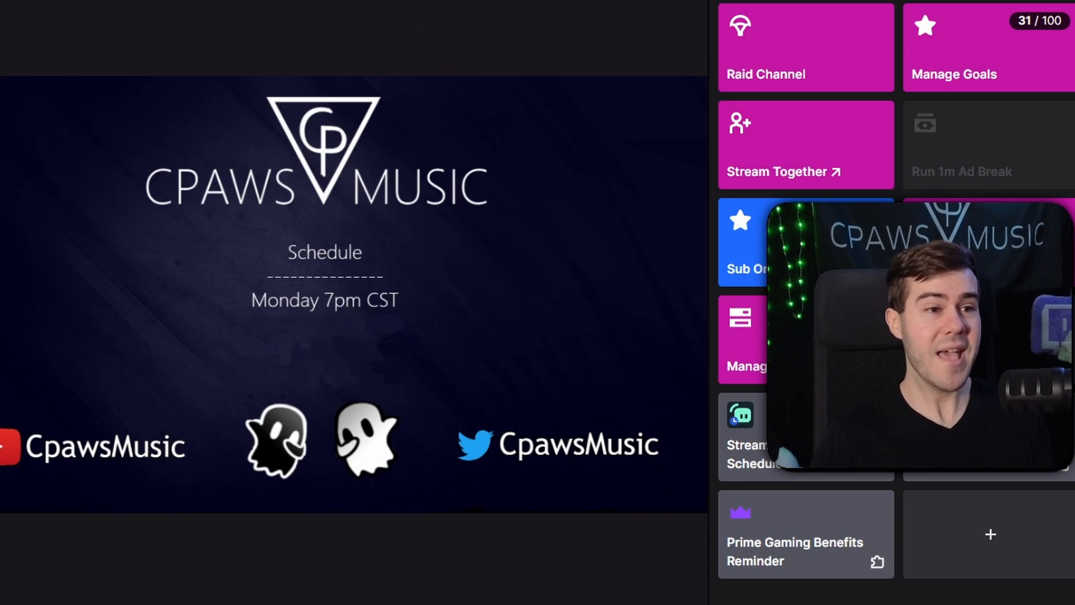
mouse_move(431, 19)
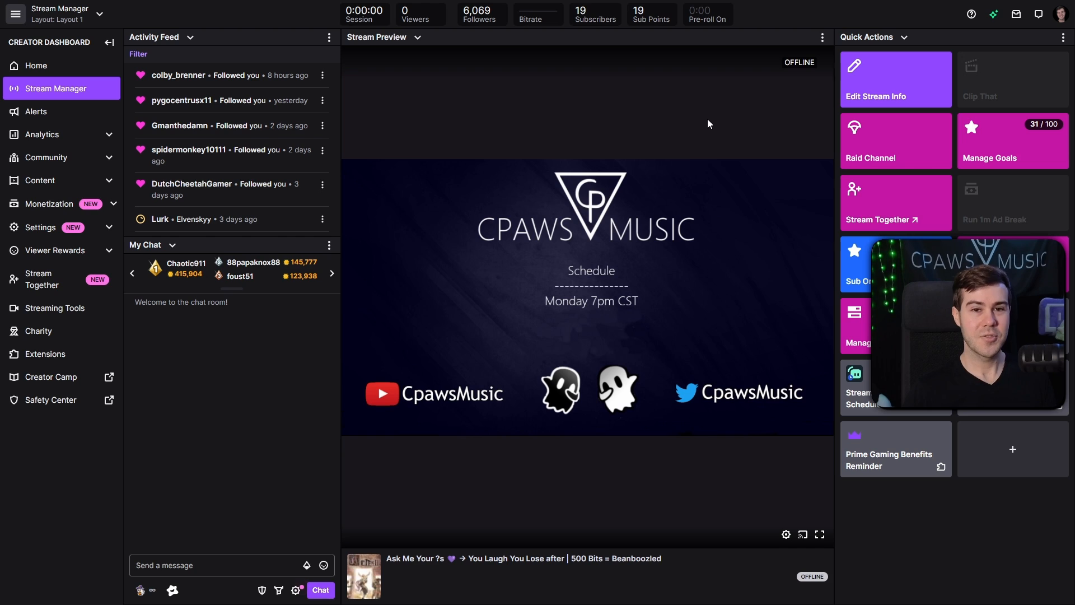
mouse_move(749, 163)
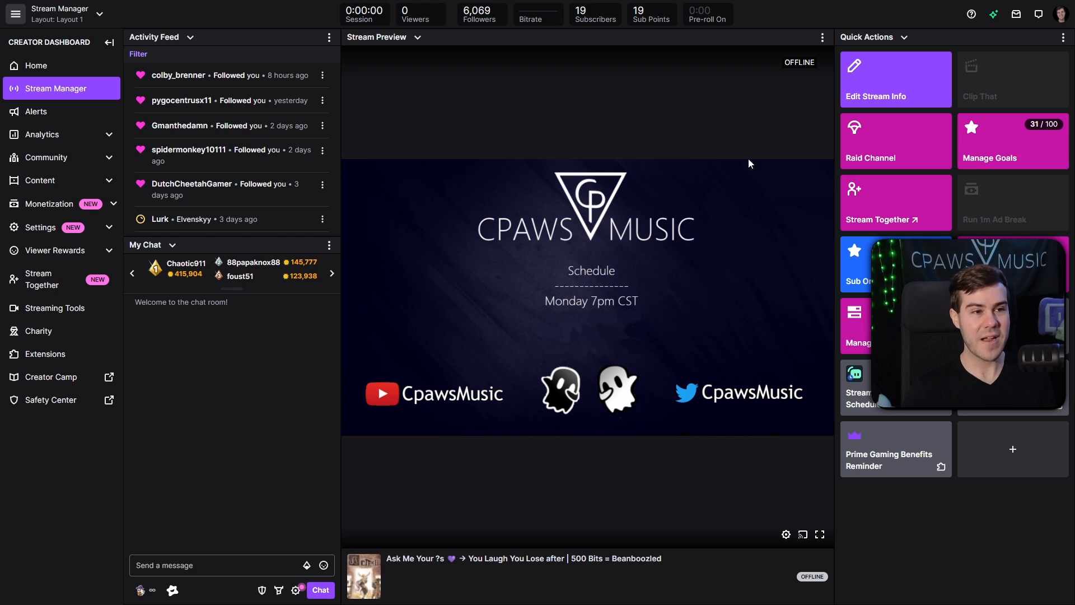
mouse_move(668, 180)
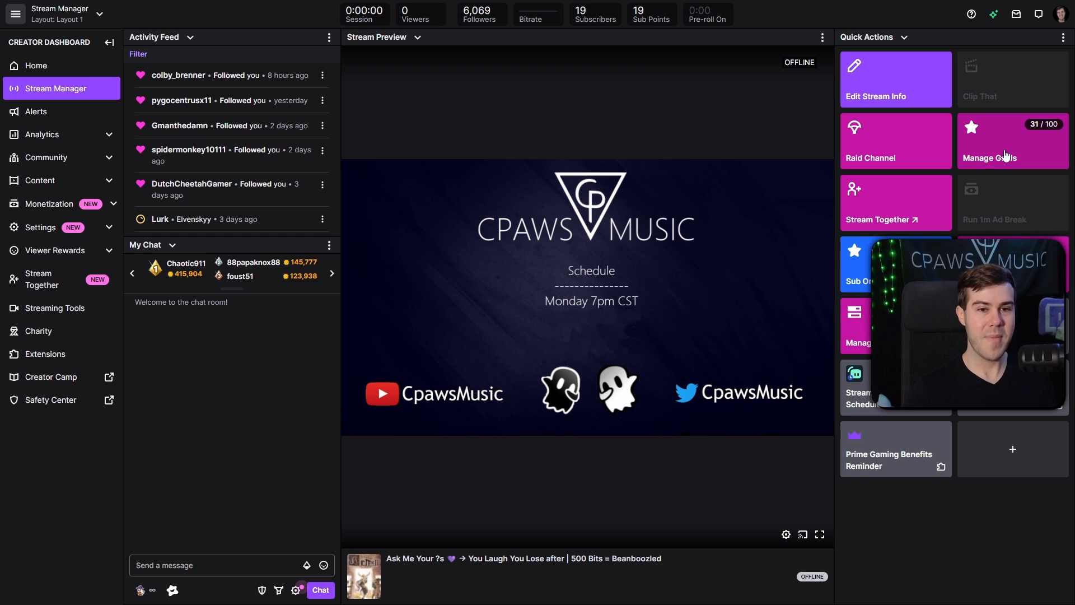
mouse_move(1008, 428)
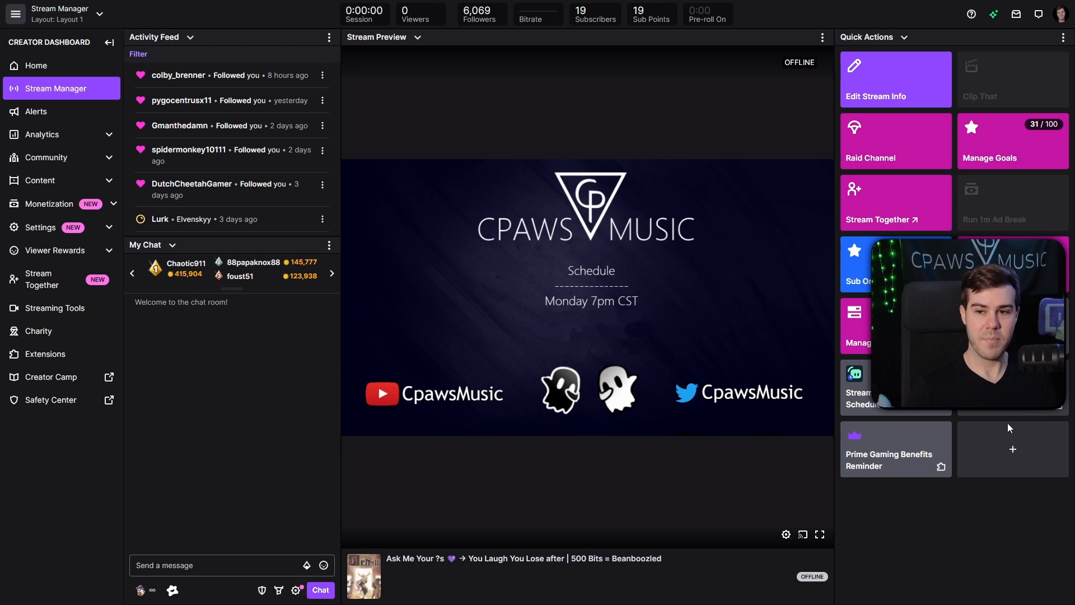
Search the Add Quick Actions catalogue for 'goal' to find Manage Goals.
left_click(1012, 449)
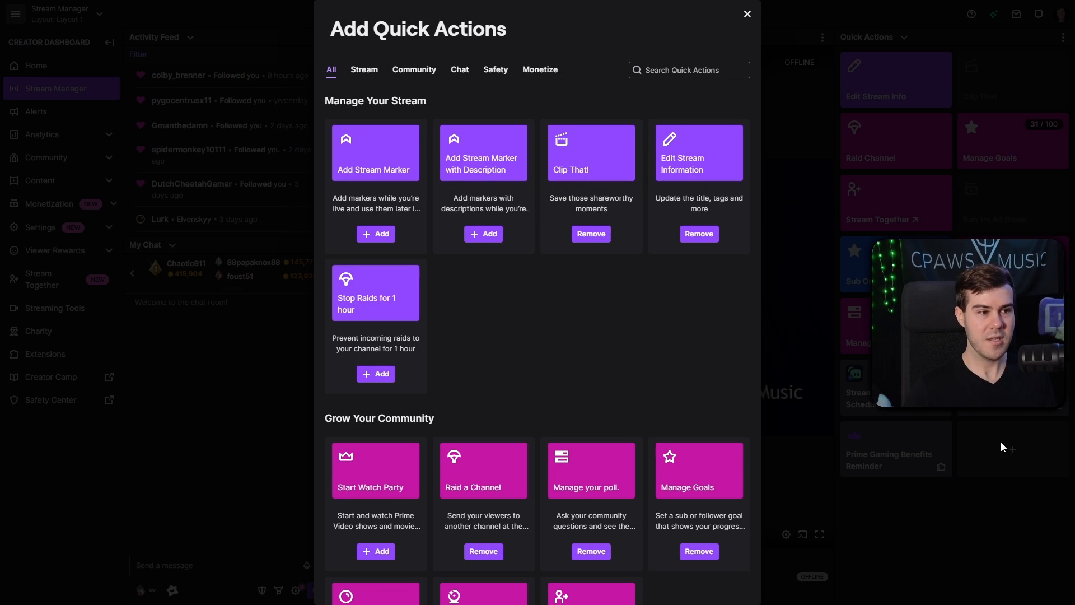
left_click(688, 70)
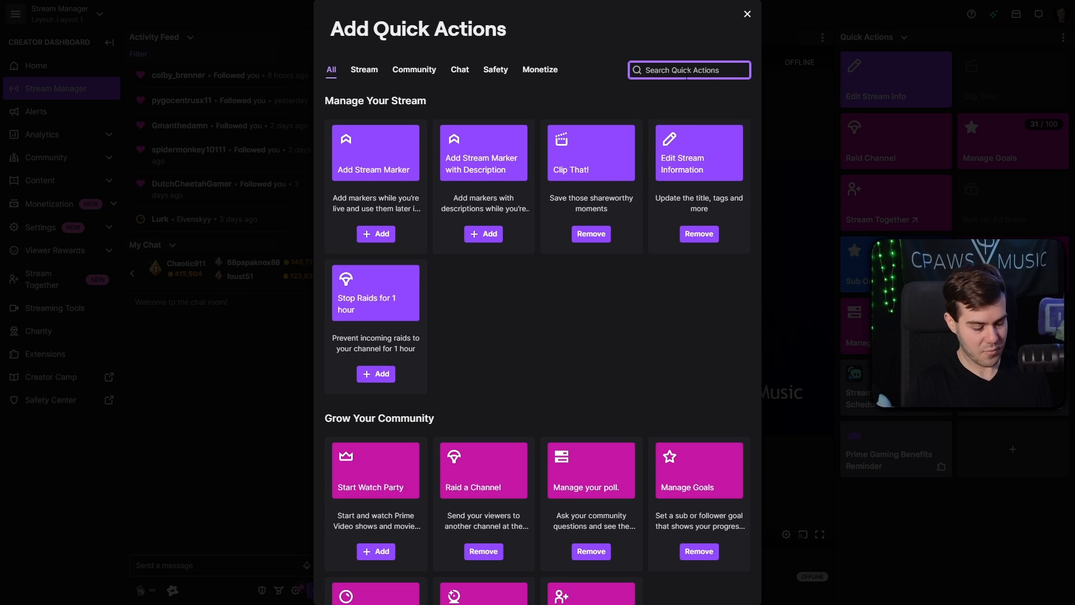
type("goal")
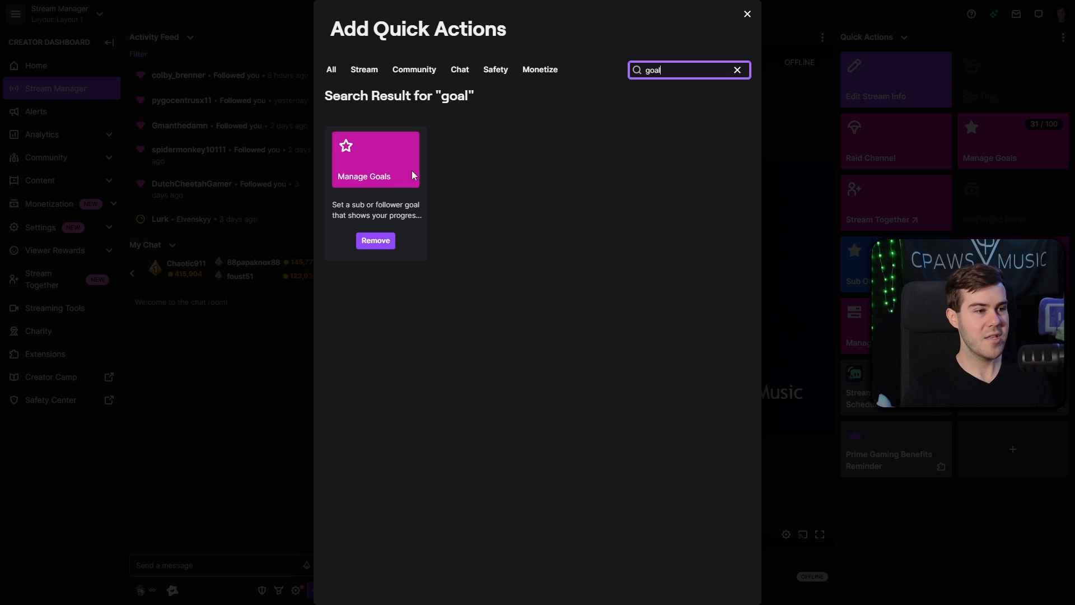
mouse_move(367, 190)
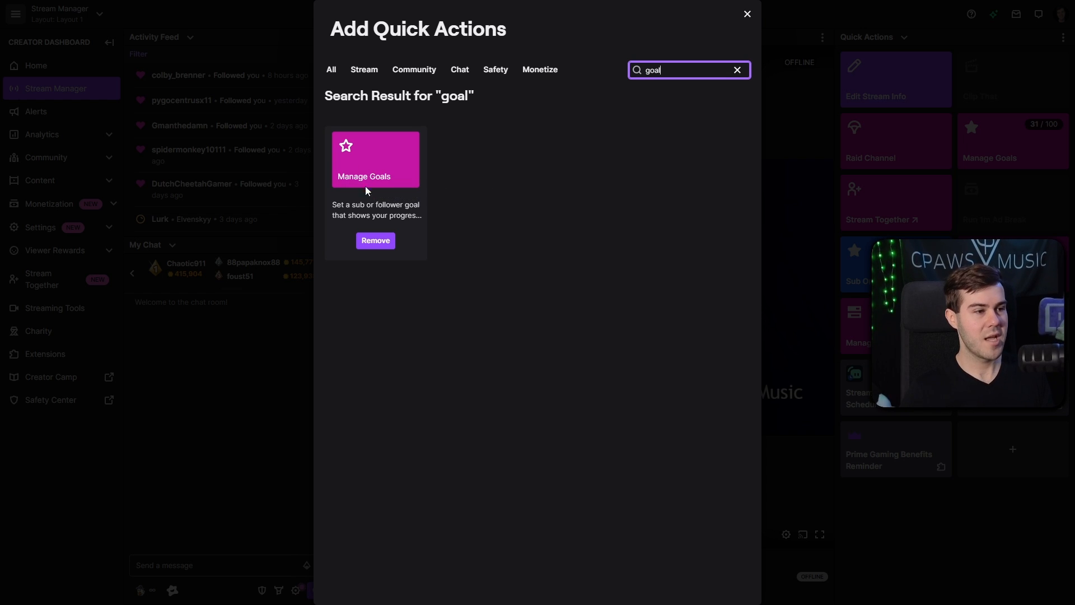
mouse_move(412, 245)
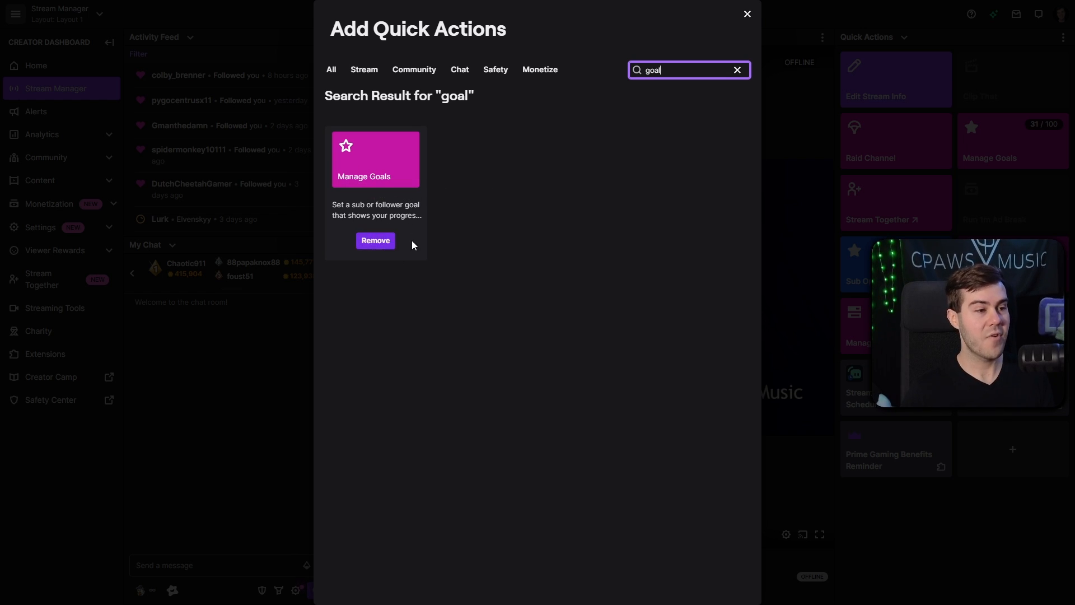
mouse_move(425, 207)
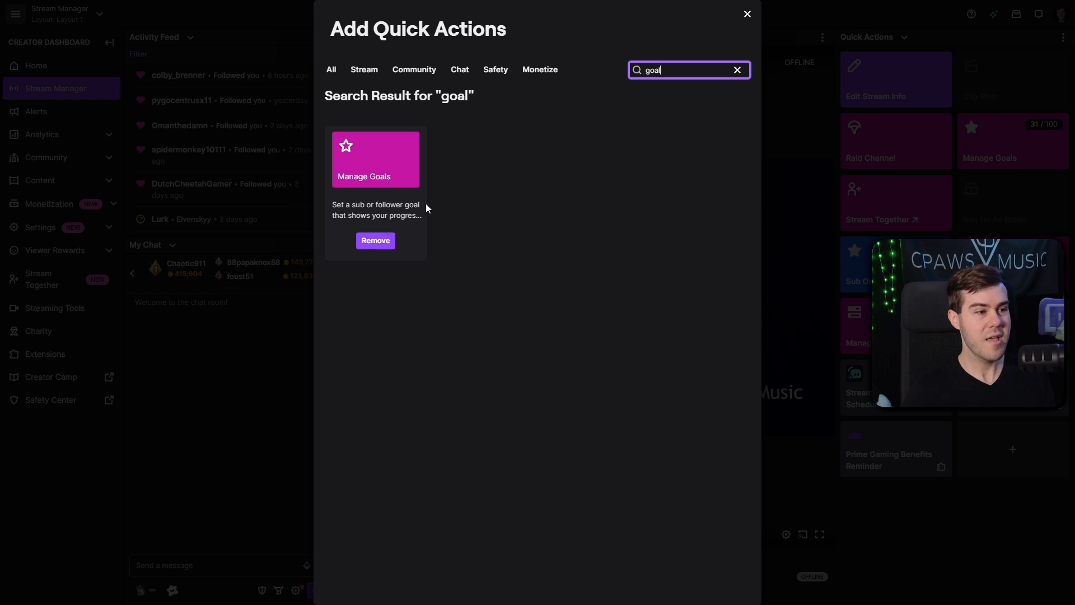
mouse_move(740, 20)
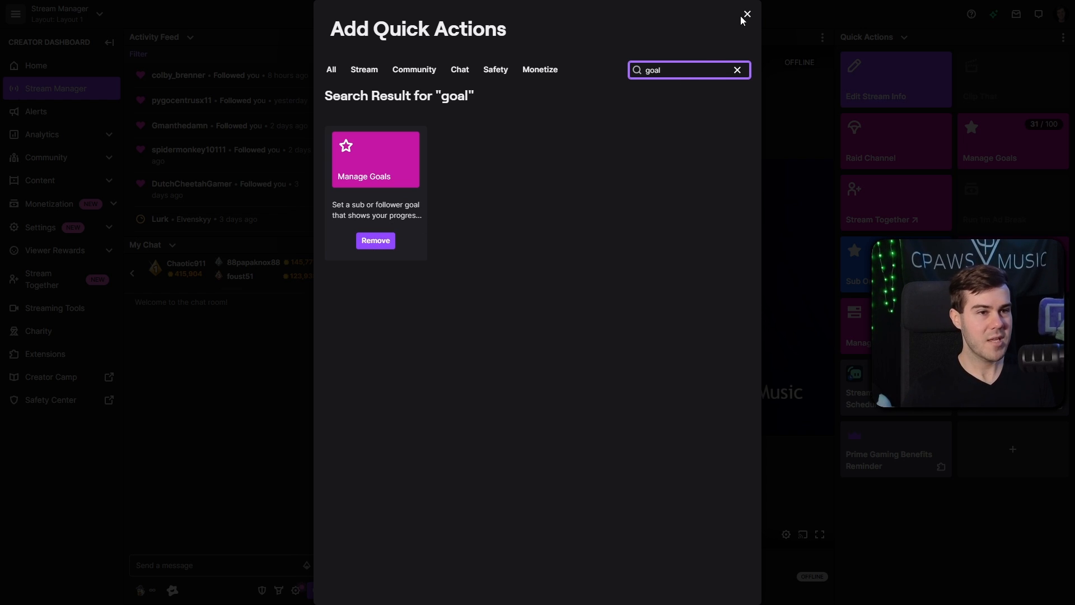
Close the Add Quick Actions catalogue and view the panel options list.
left_click(746, 14)
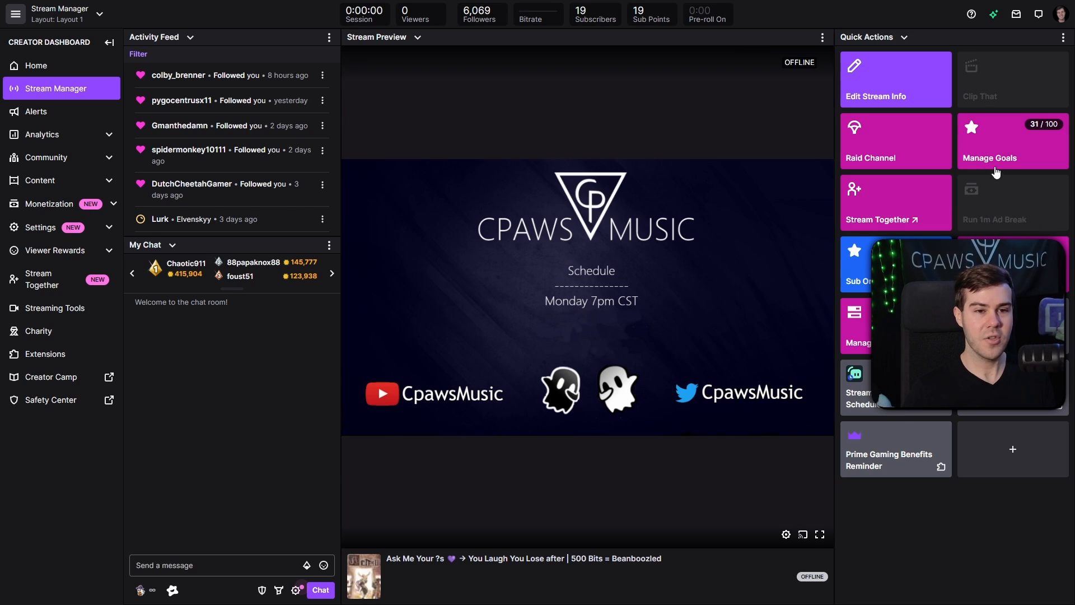
mouse_move(918, 42)
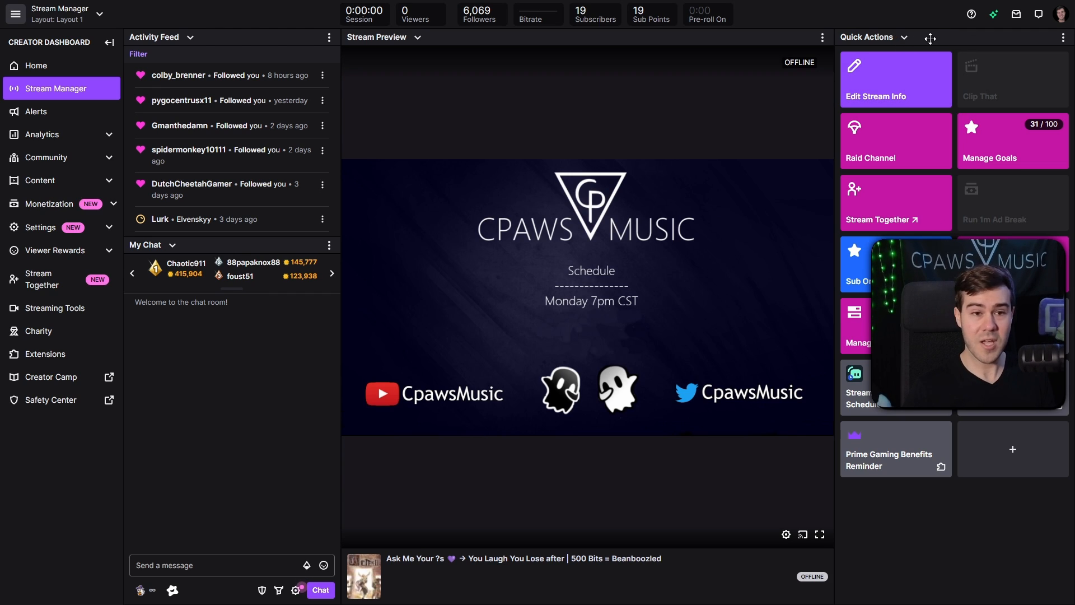
left_click(904, 36)
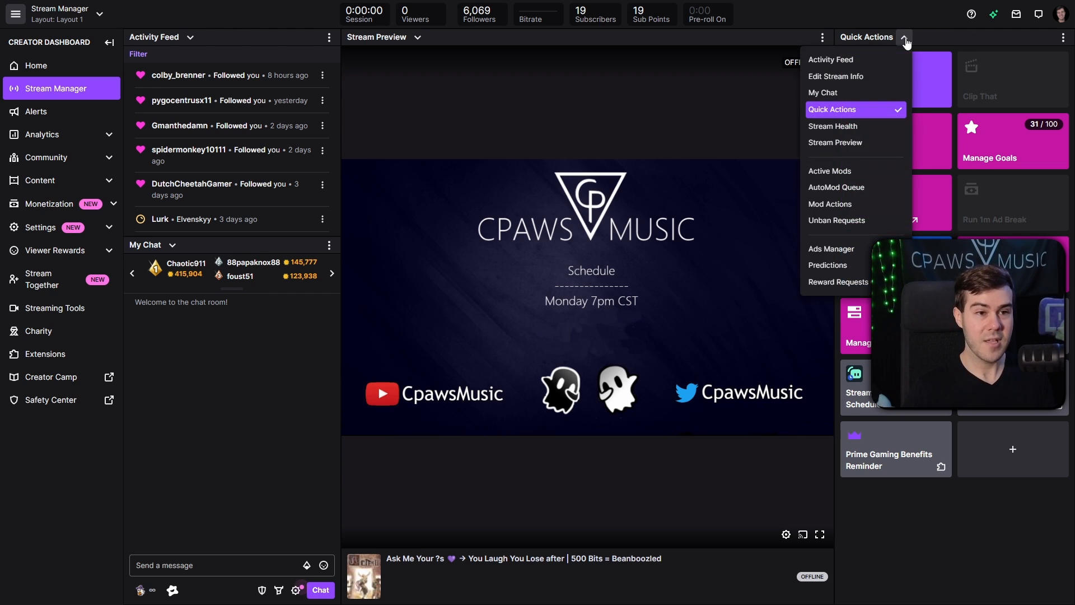
mouse_move(847, 113)
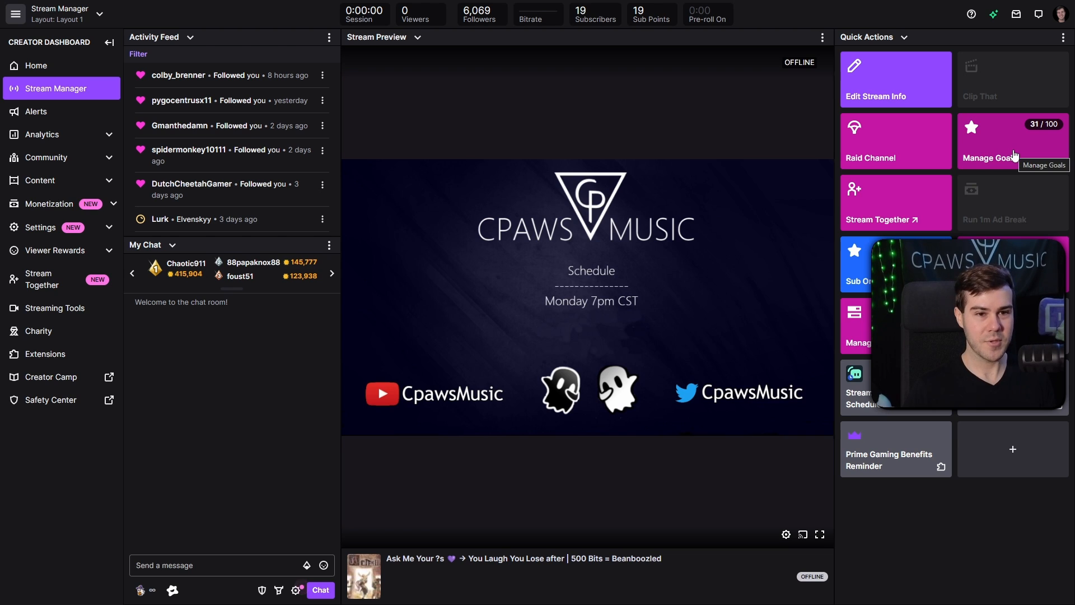
In Manage Goals, check the follower goal tab, then end the 19/100 subscription goal.
left_click(1012, 141)
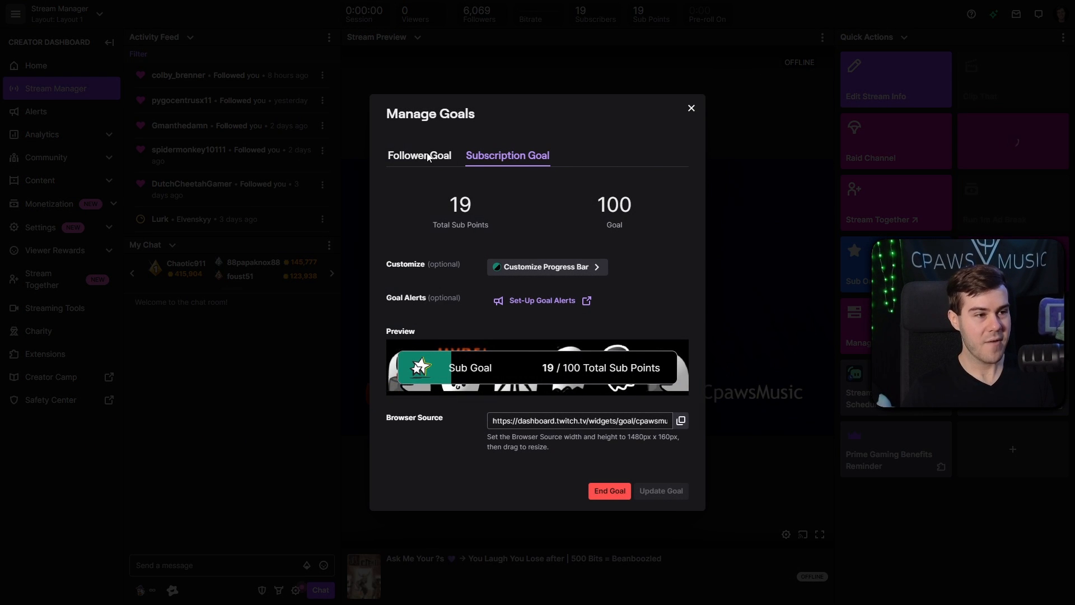
left_click(419, 155)
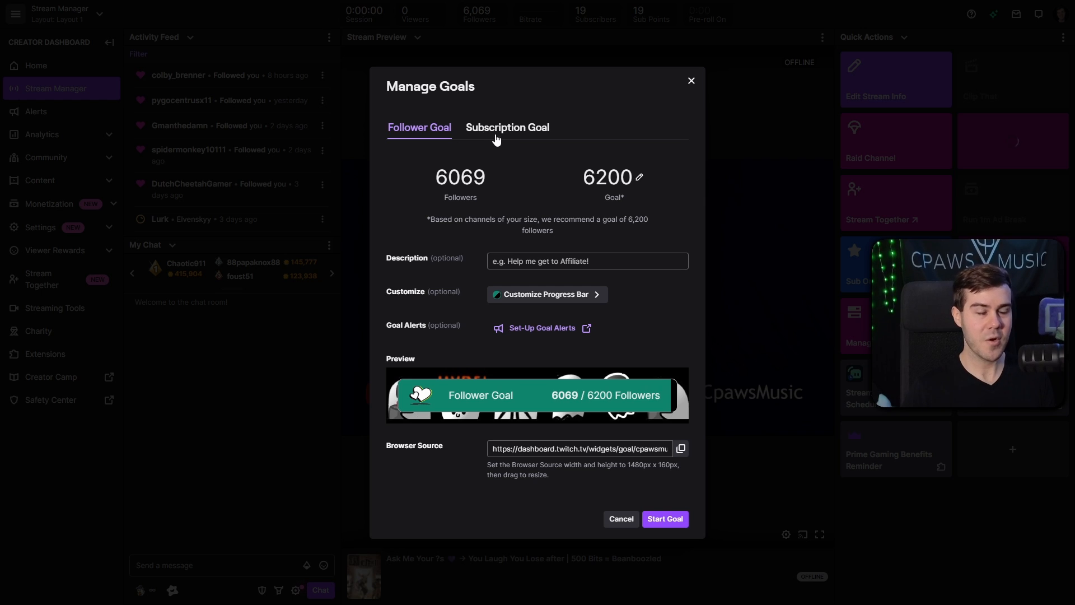
mouse_move(437, 131)
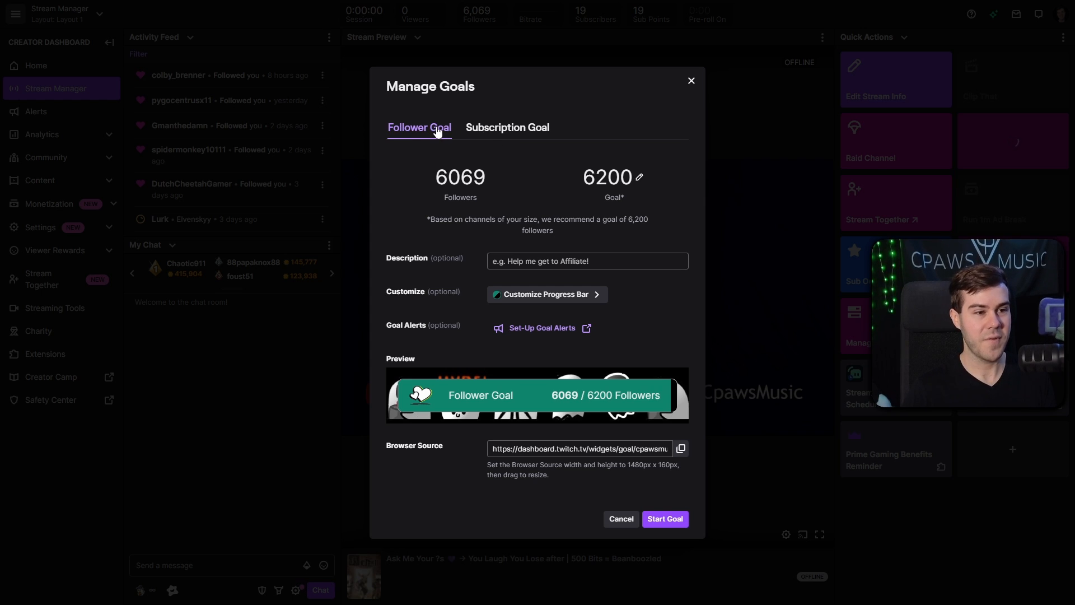
mouse_move(532, 131)
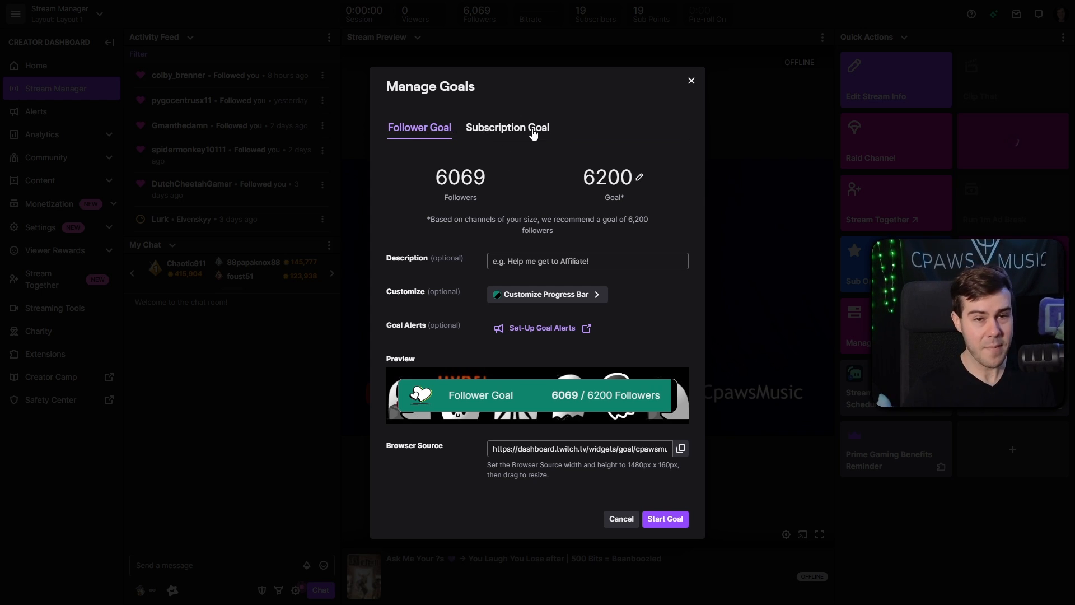
left_click(508, 128)
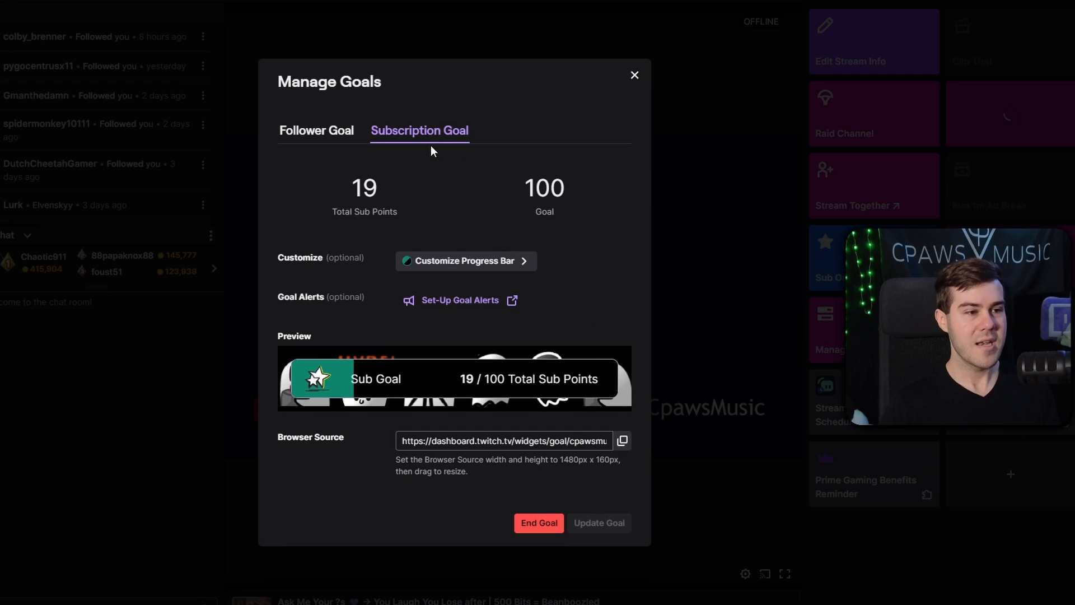
mouse_move(346, 196)
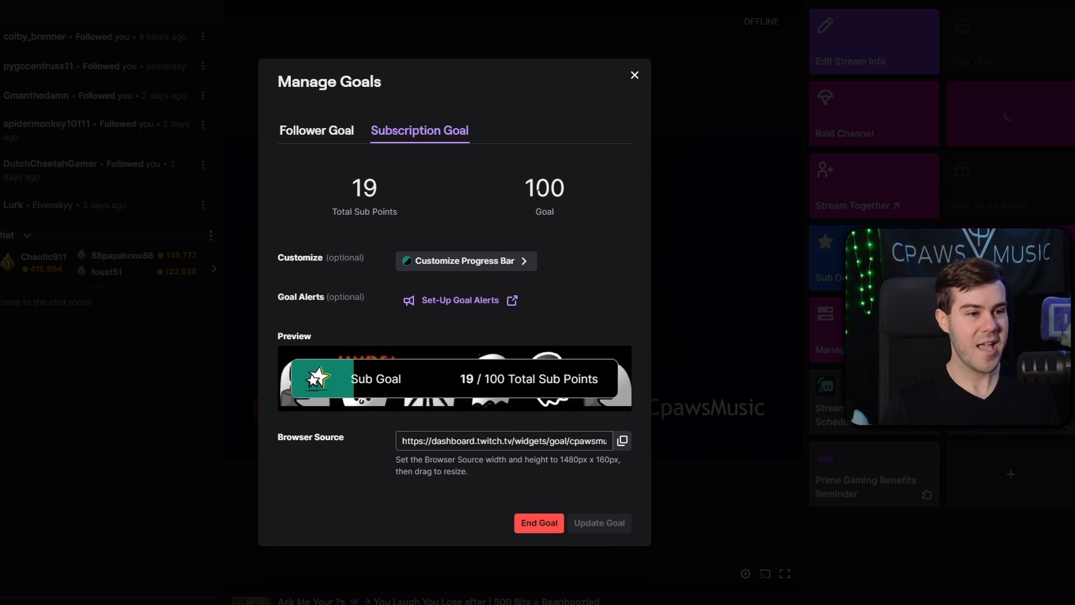
mouse_move(539, 522)
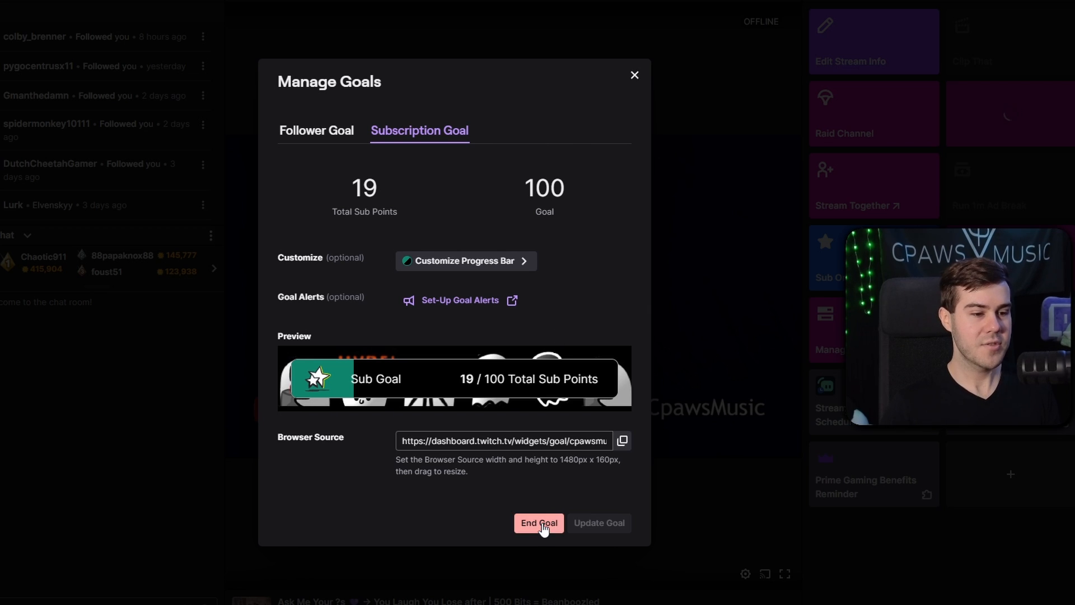
left_click(539, 523)
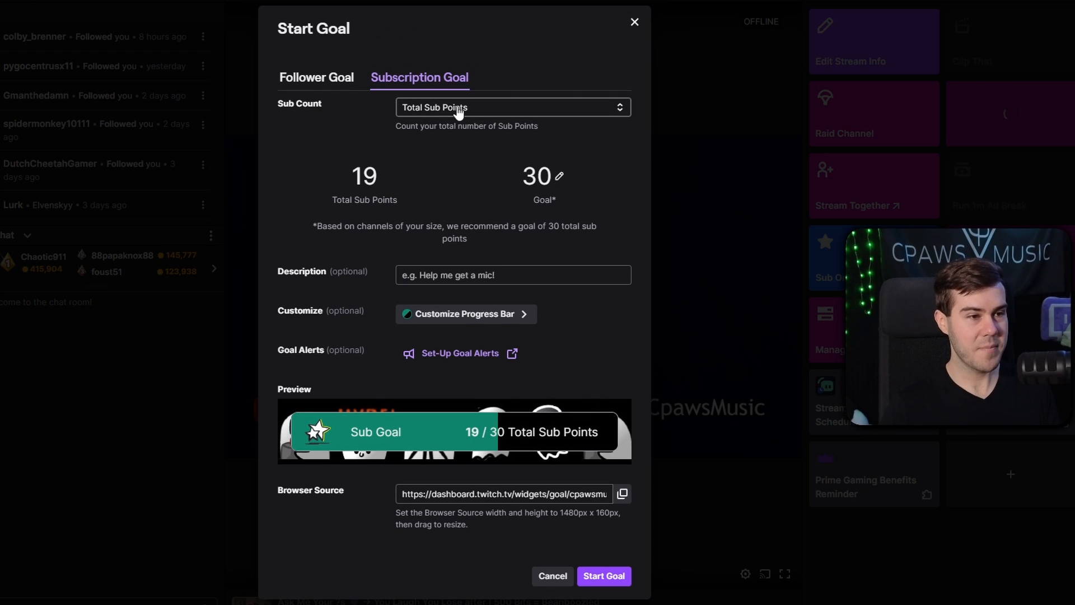
Keep Total Sub Points counting and set the goal target to 100.
left_click(511, 107)
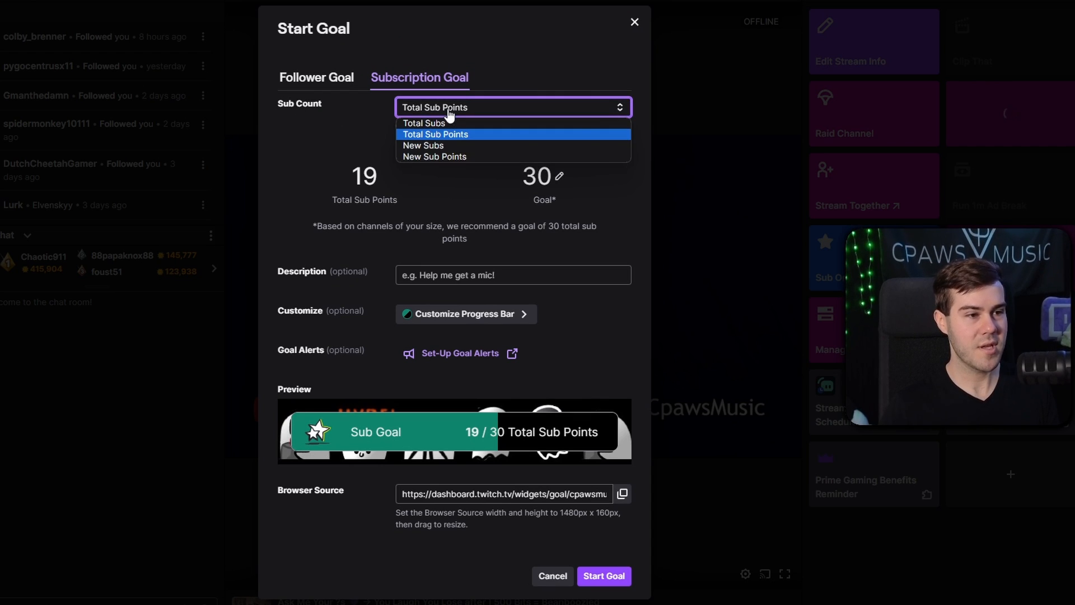
mouse_move(462, 122)
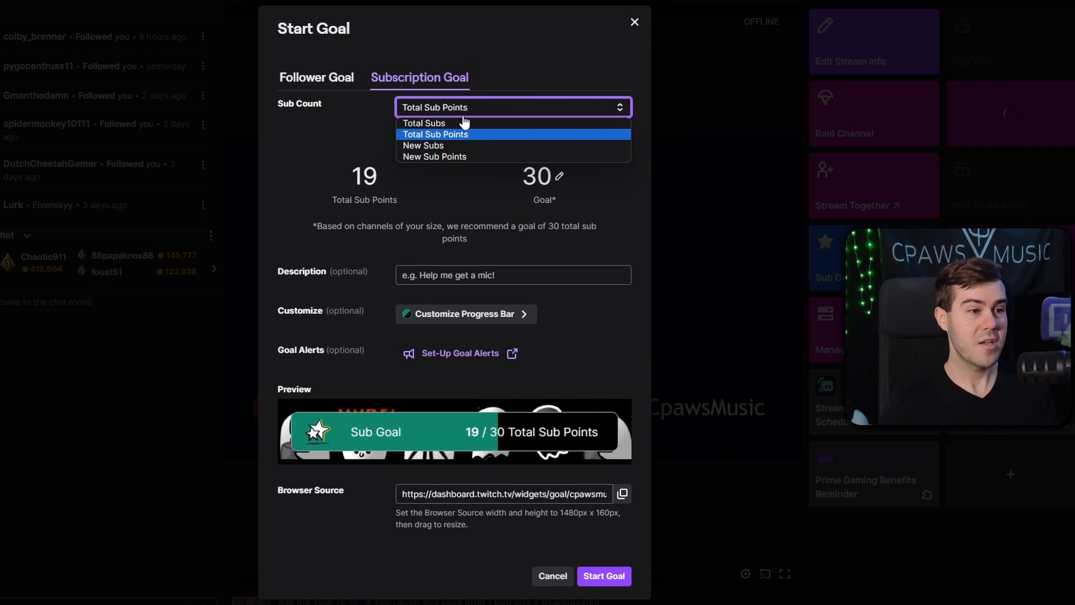
mouse_move(434, 156)
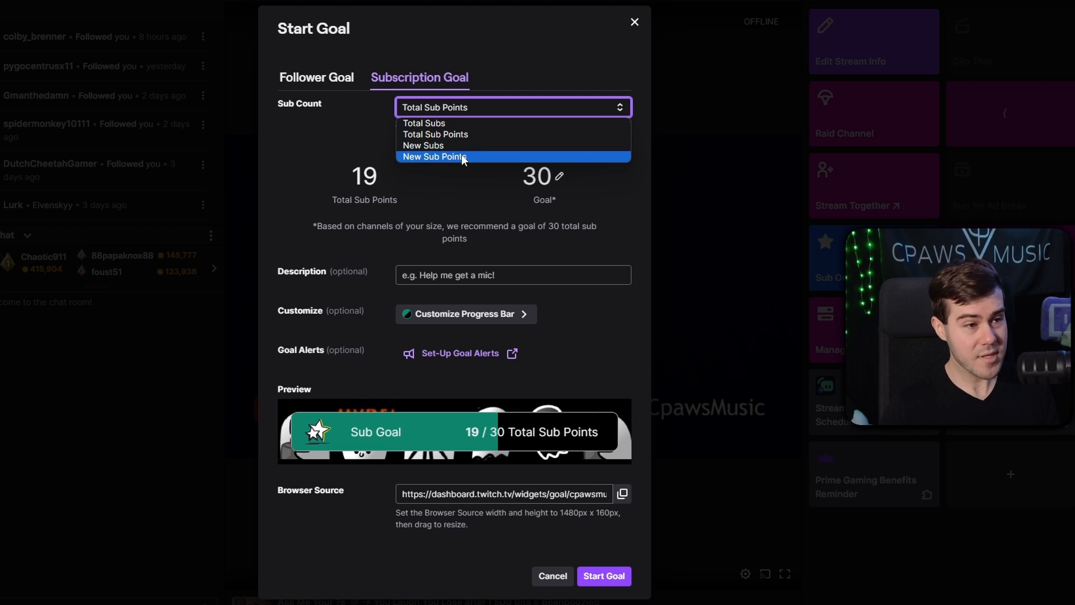
mouse_move(466, 134)
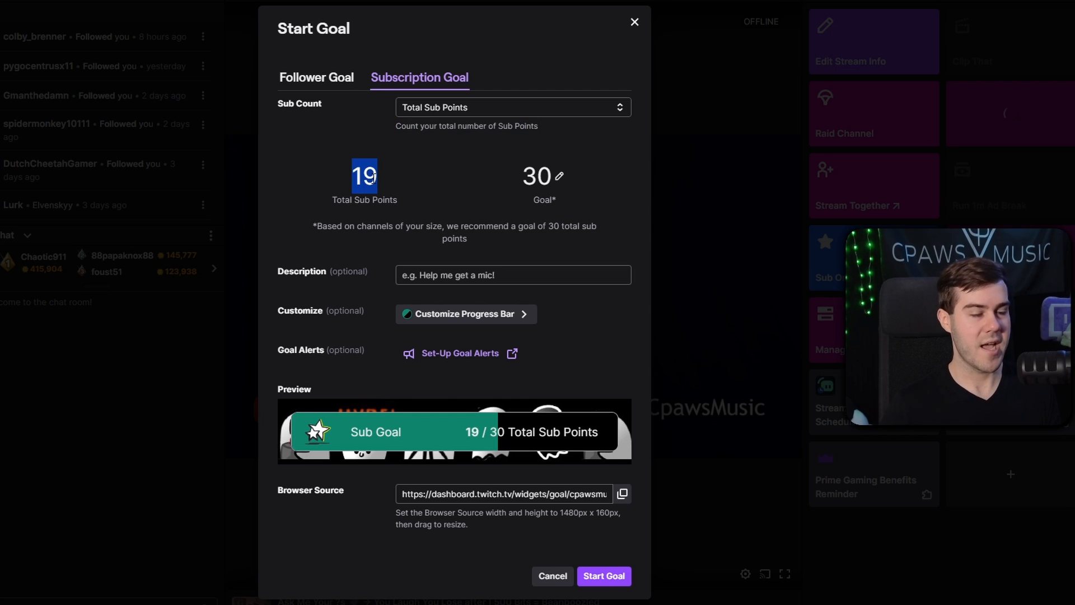
mouse_move(504, 212)
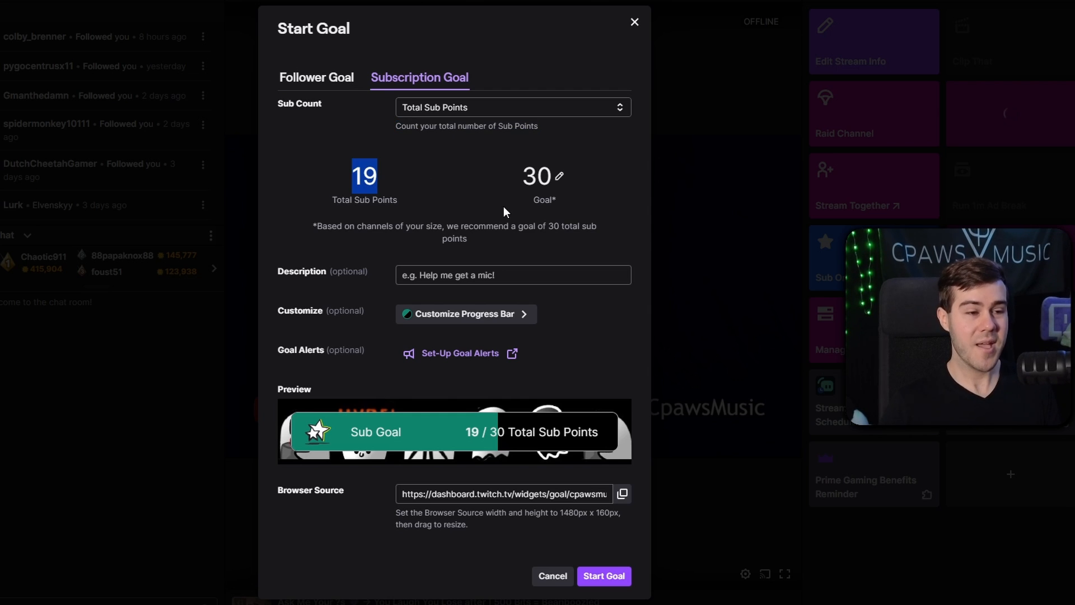
mouse_move(623, 211)
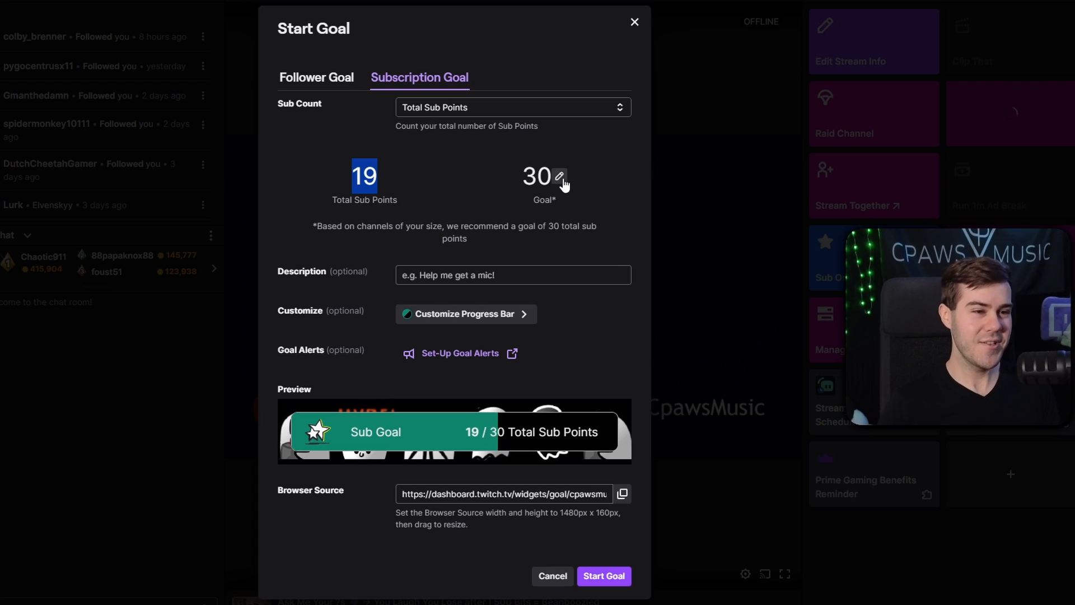
left_click(559, 177)
type("100")
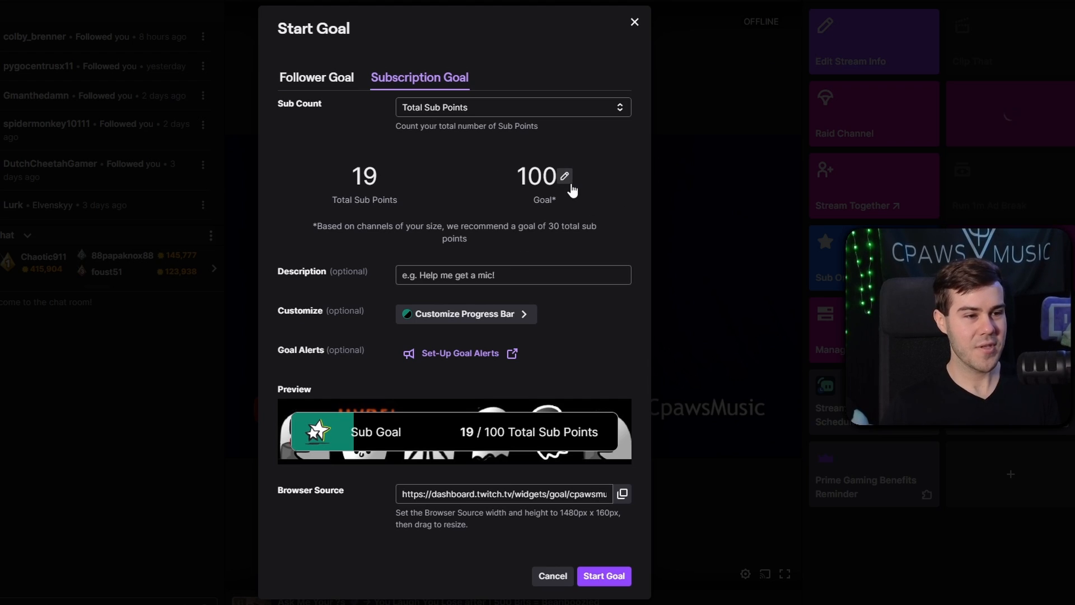
mouse_move(555, 210)
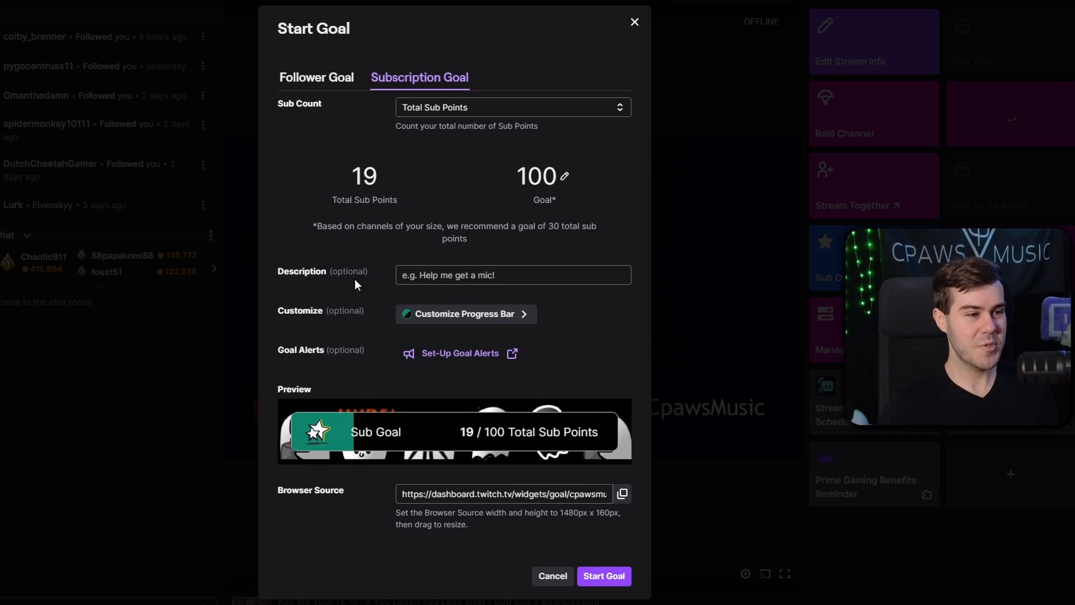
left_click(512, 275)
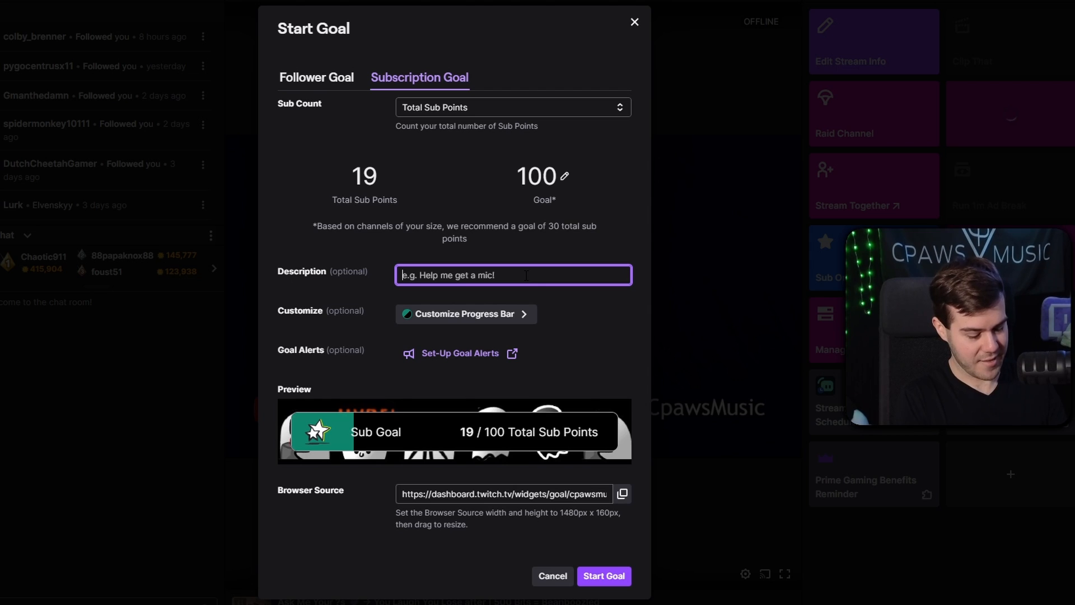
type("HelpMe")
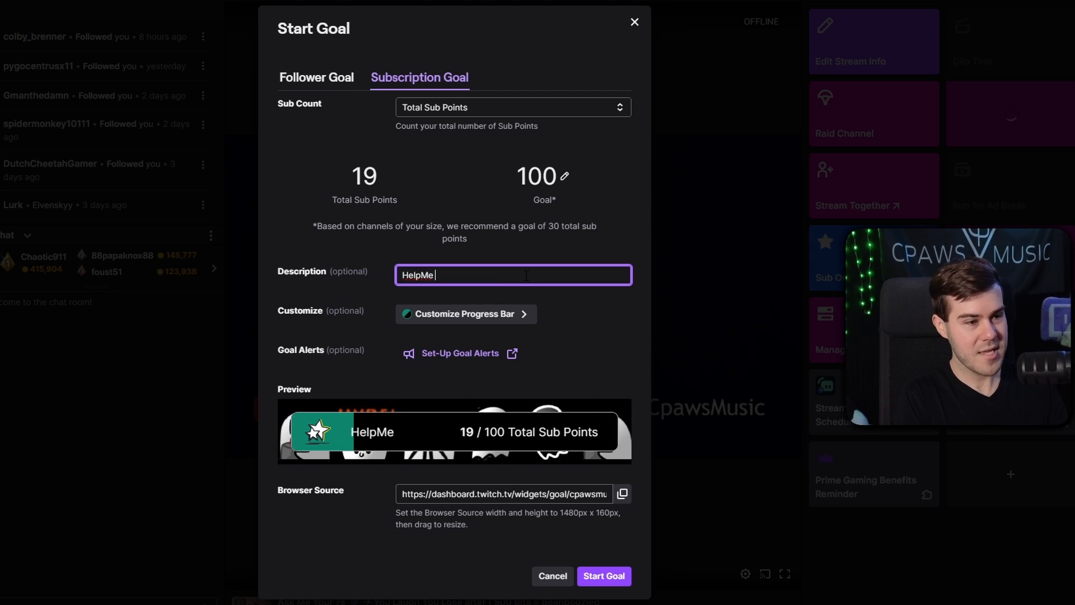
type("Get More")
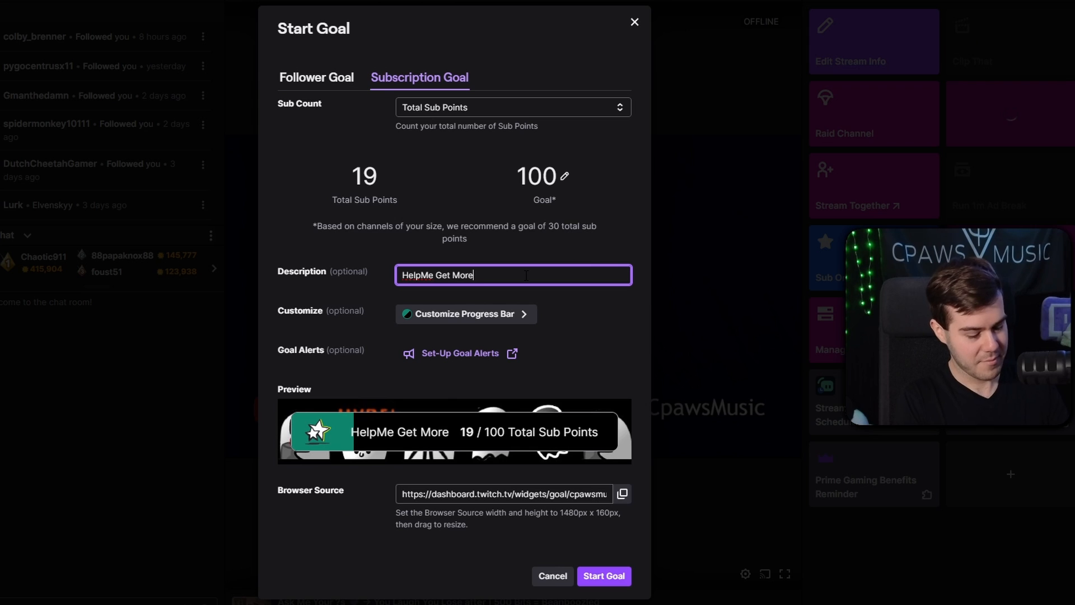
type("$$$ Pls")
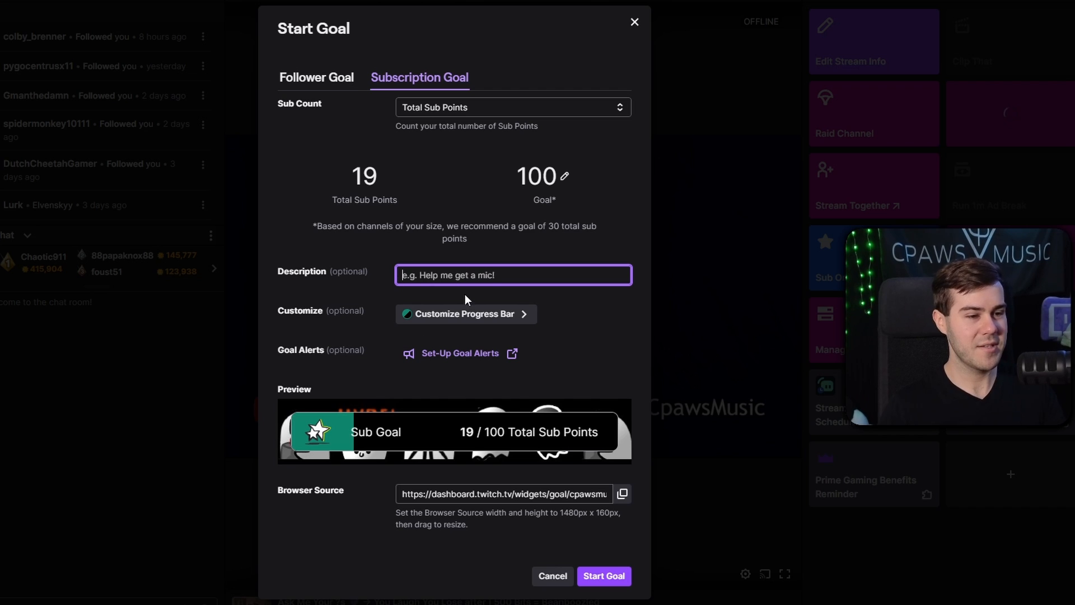
mouse_move(463, 416)
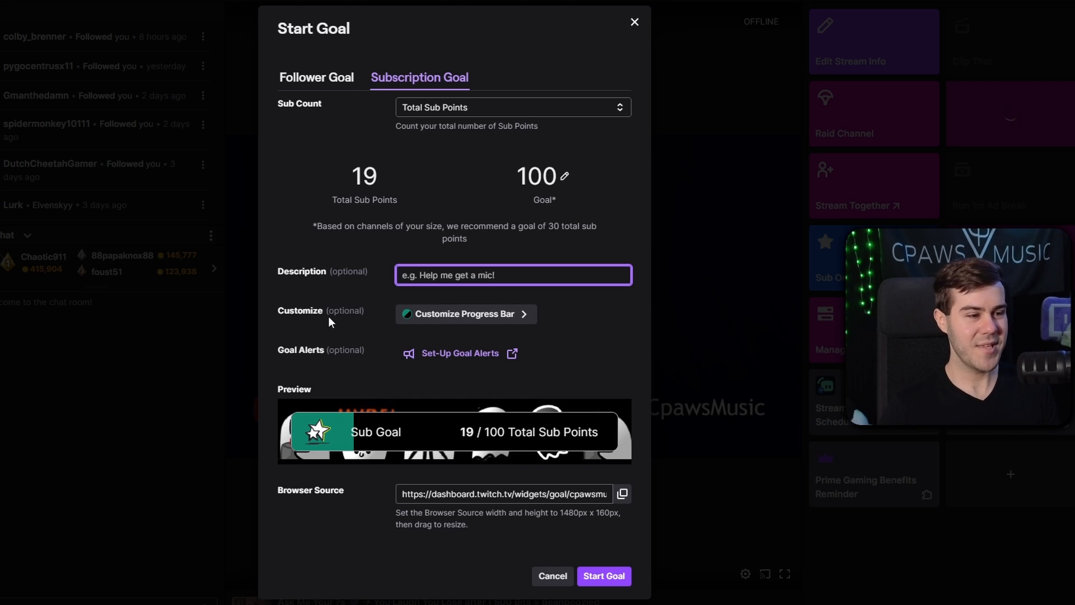
Pick the dark blue progress bar swatch and save it.
left_click(465, 314)
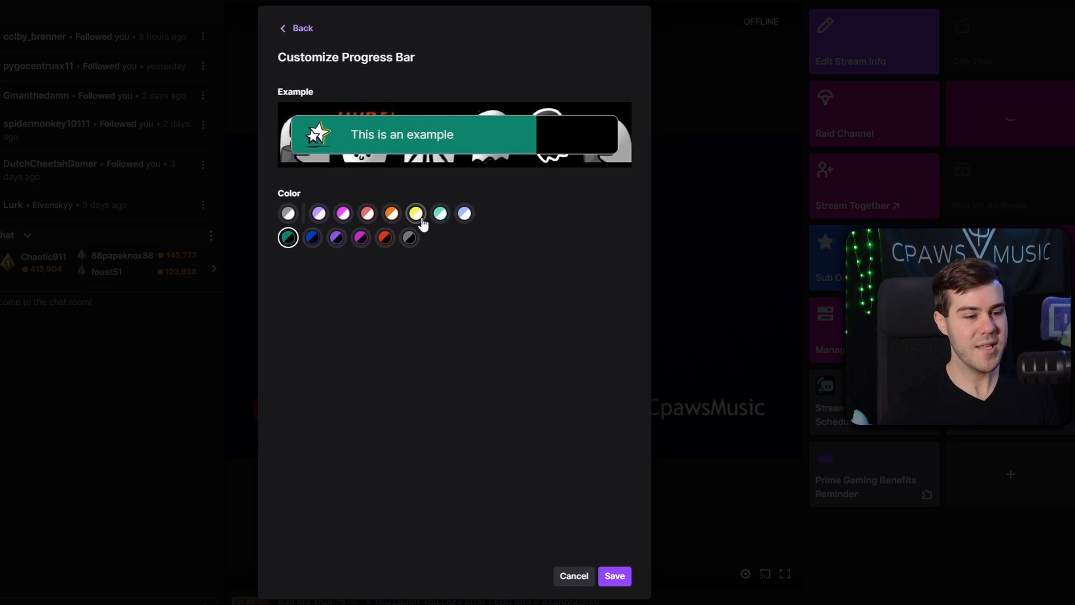
left_click(311, 237)
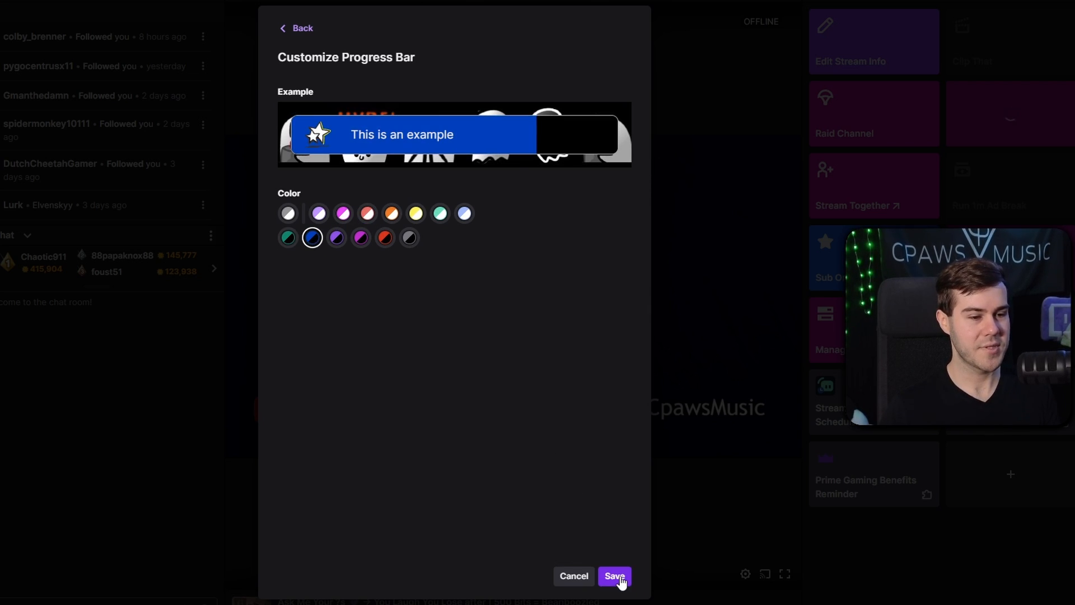
left_click(613, 576)
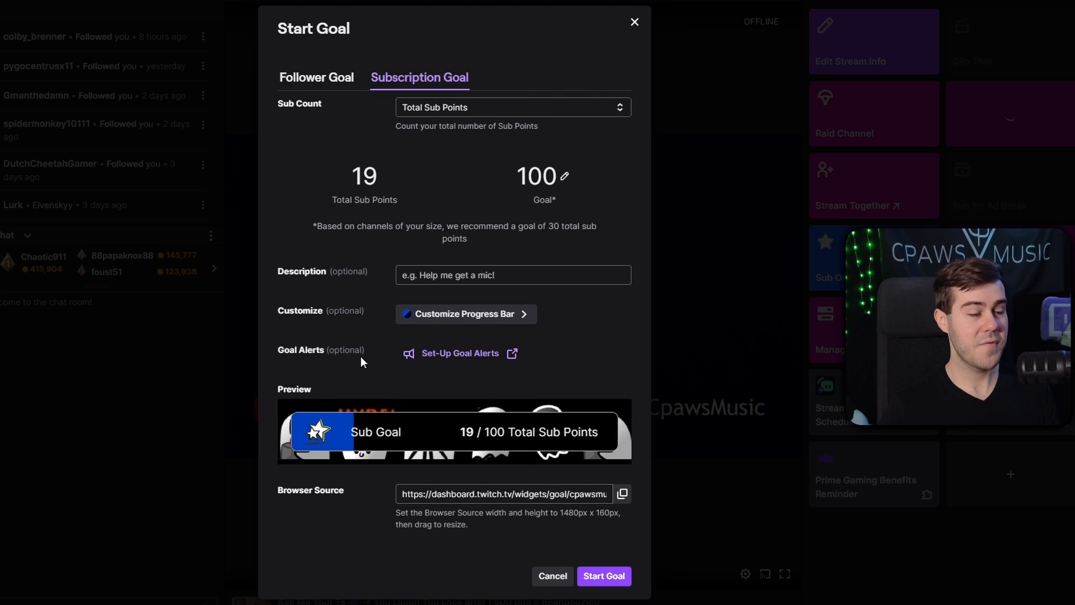
mouse_move(459, 353)
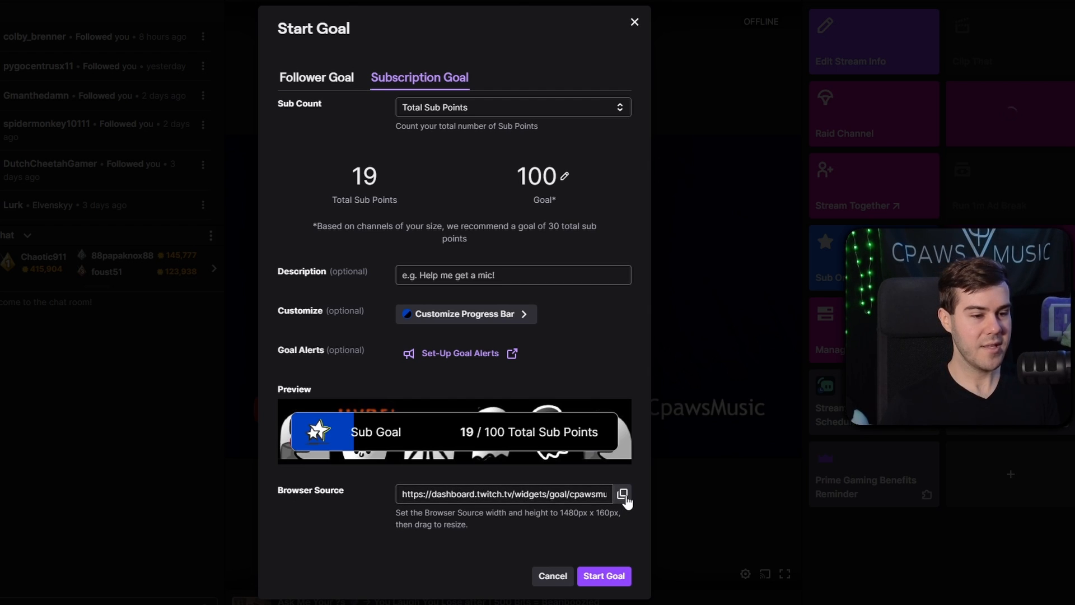
Copy the goal's Browser Source URL.
left_click(621, 493)
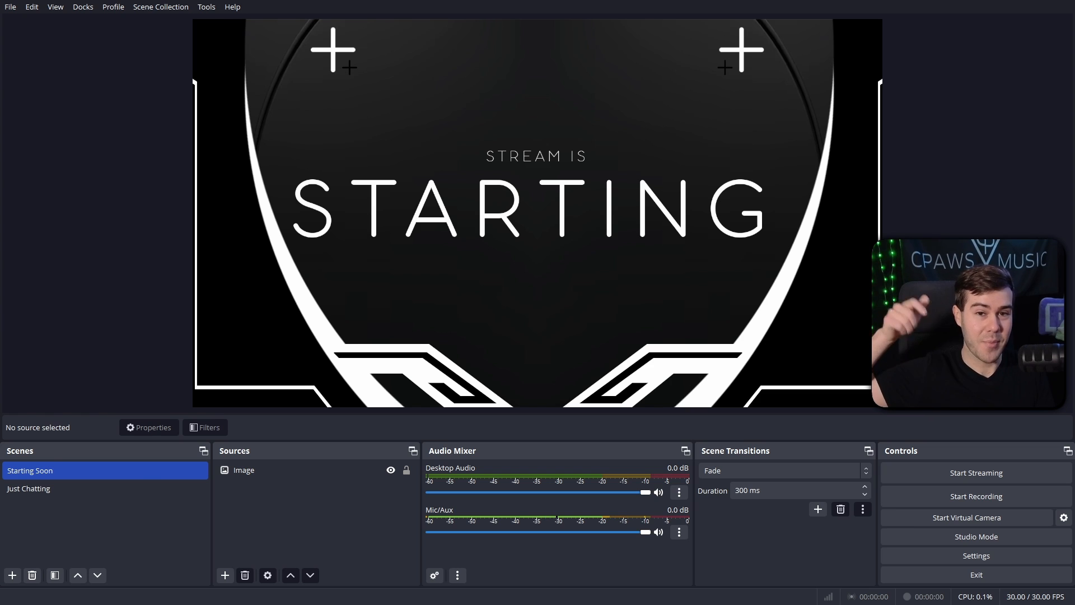
Create a Browser source named 'Sub Goal' in the Starting Soon scene.
left_click(451, 254)
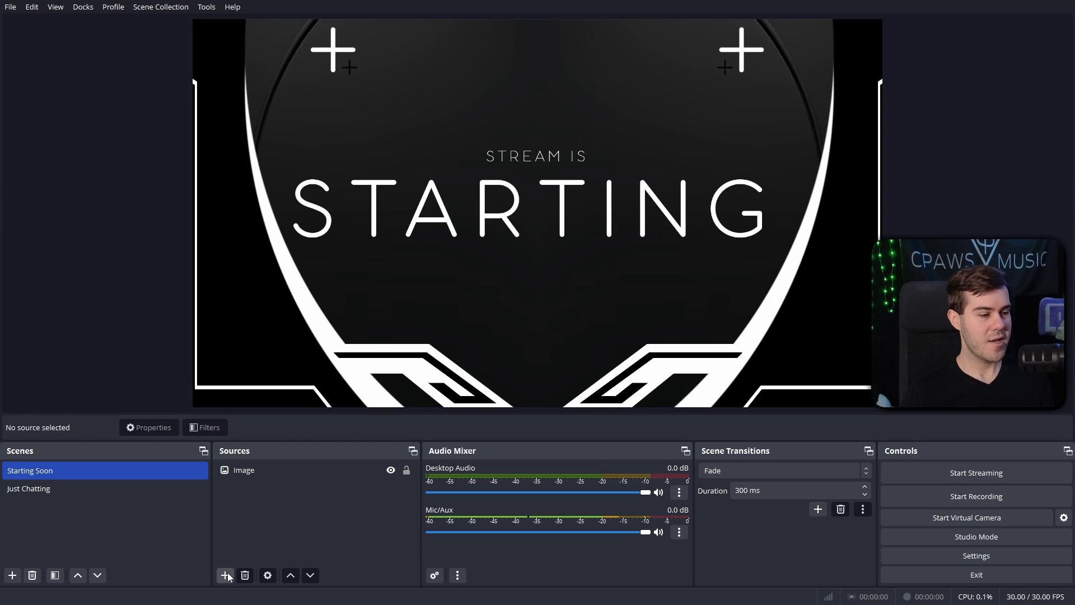
left_click(225, 575)
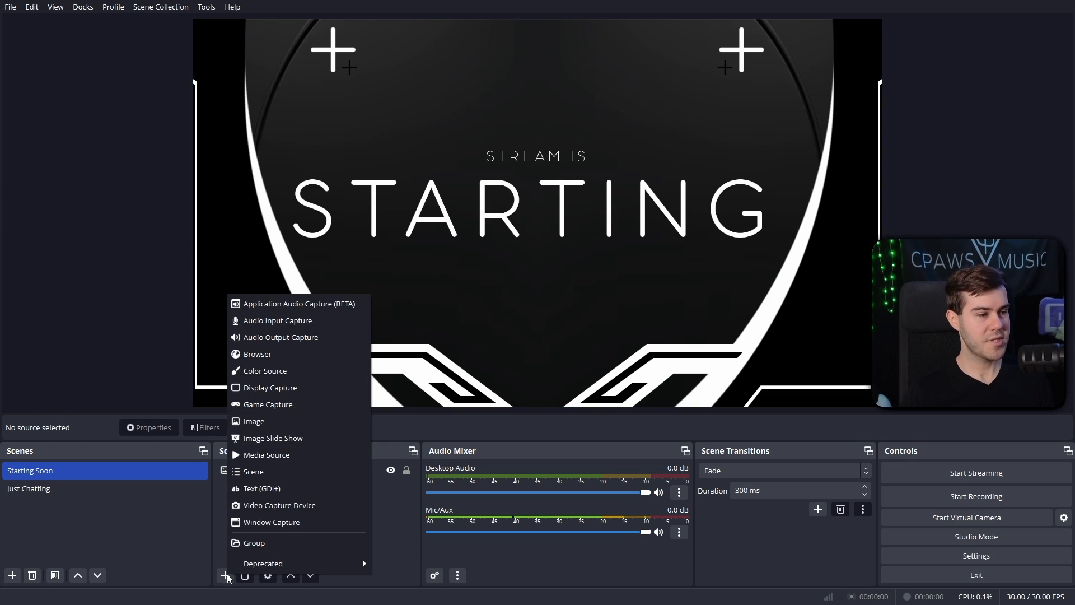
mouse_move(257, 354)
type("Sub")
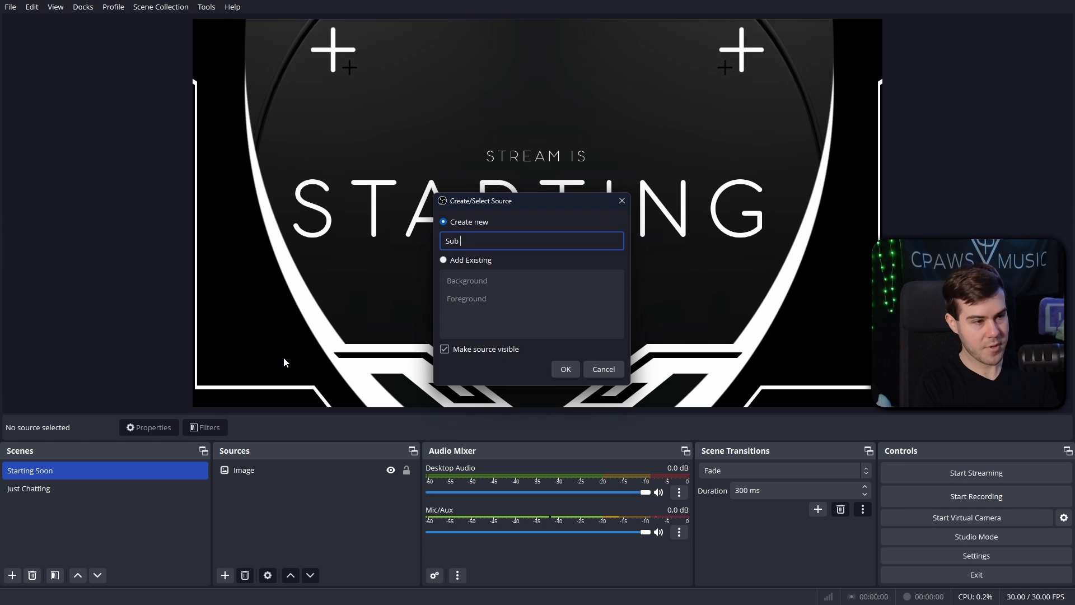
type("Goal")
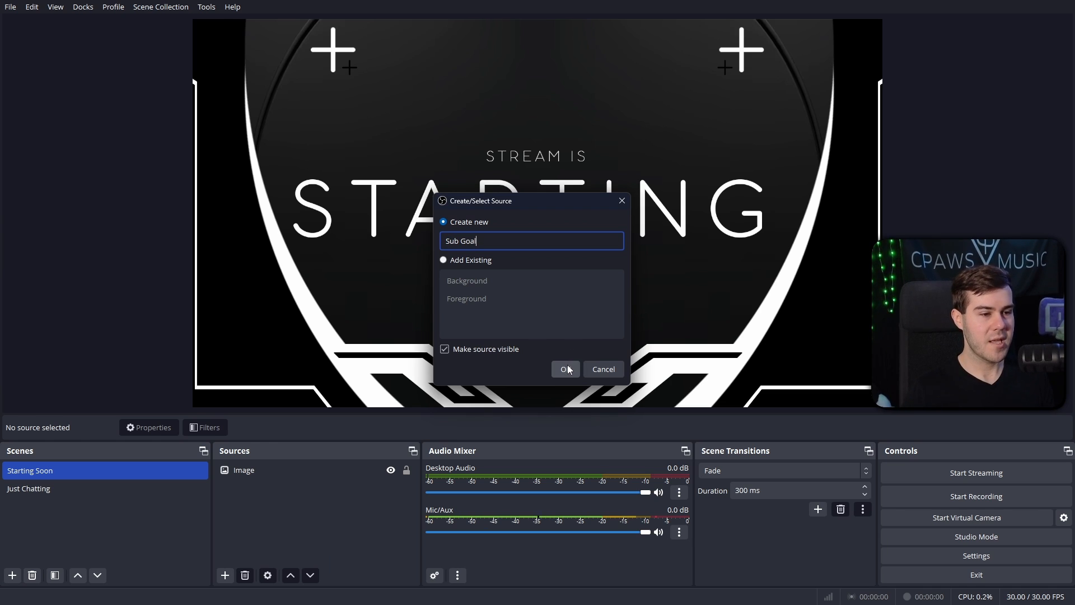
left_click(564, 369)
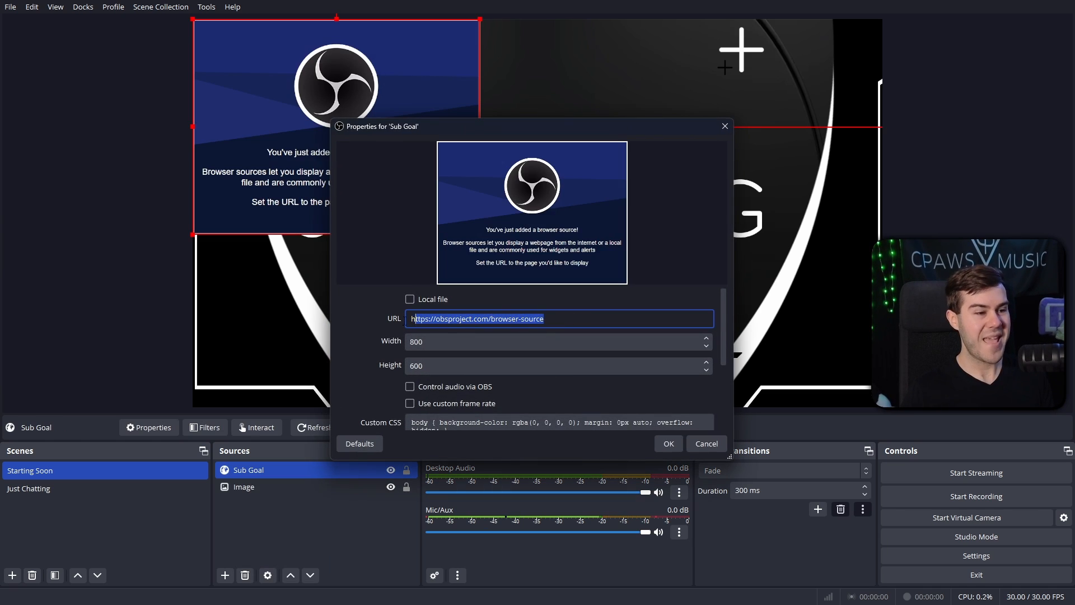
Paste the goal widget URL and set the source size to 1480 by 160.
type("https://dashboard.twitch.tv/widgets/goal/cpawsmusic")
left_click(559, 365)
type("160")
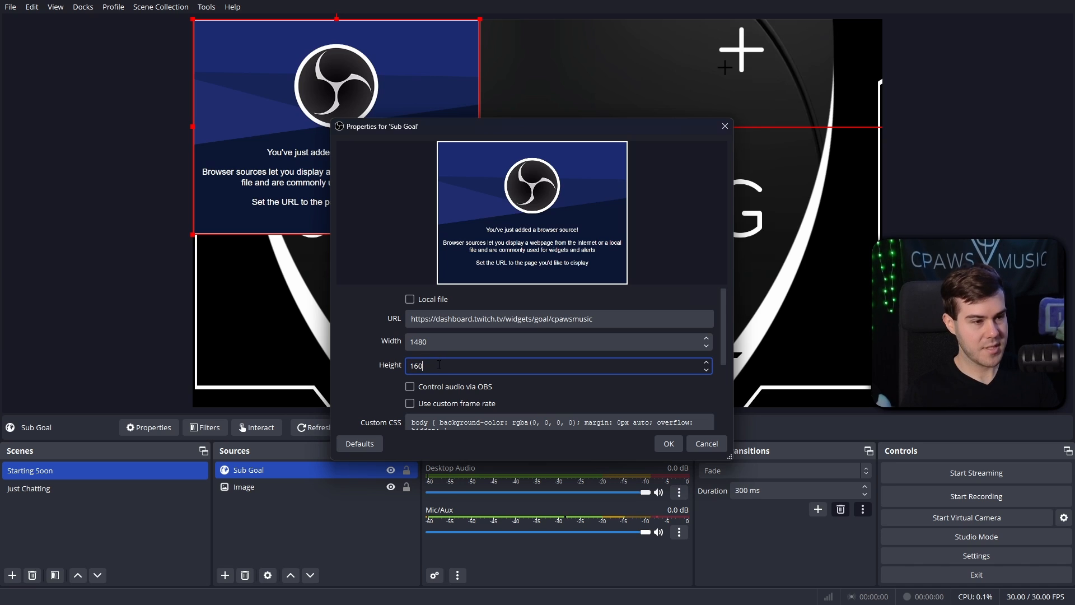
left_click(666, 442)
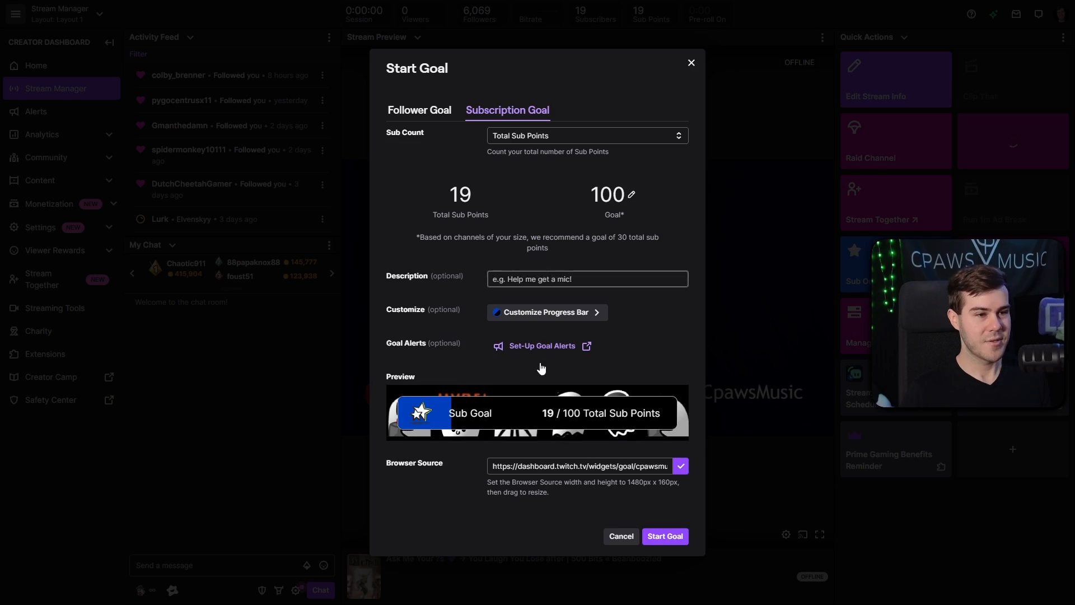
Launch the blue subscription goal targeting 100 total sub points.
left_click(663, 535)
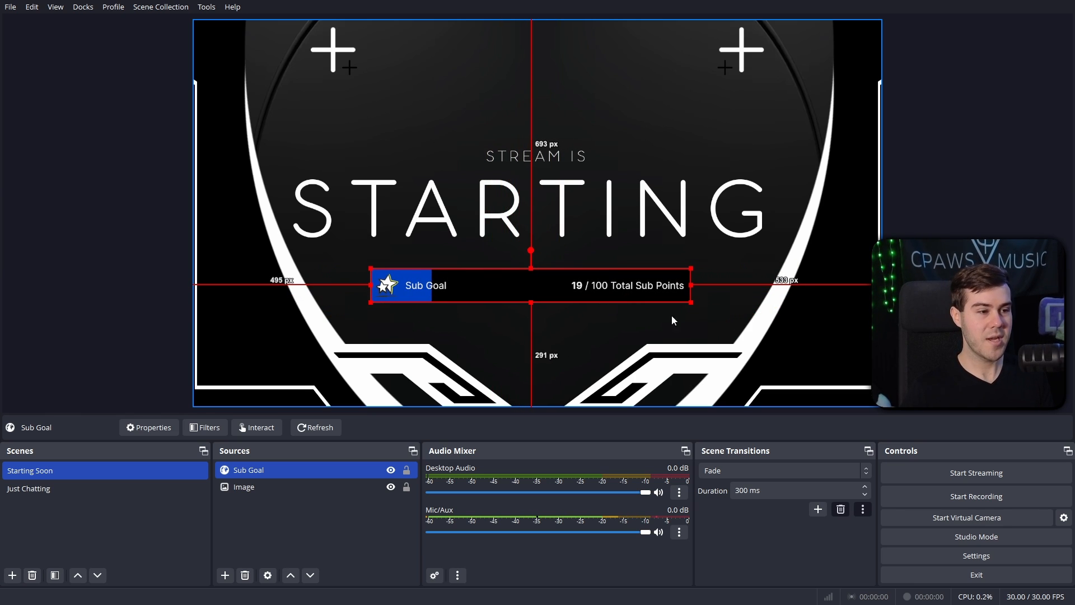
mouse_move(502, 293)
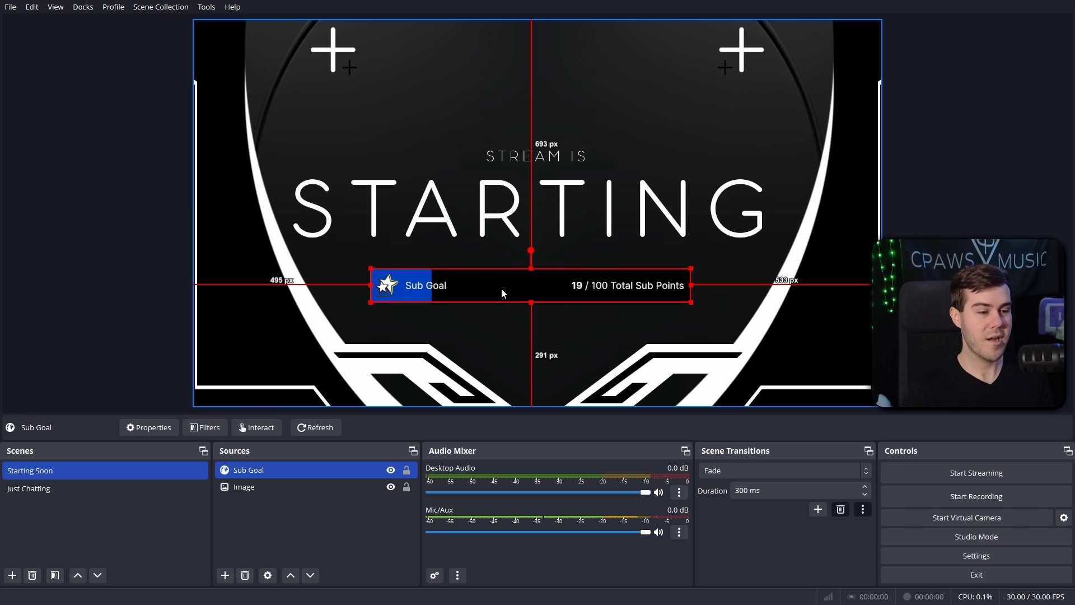